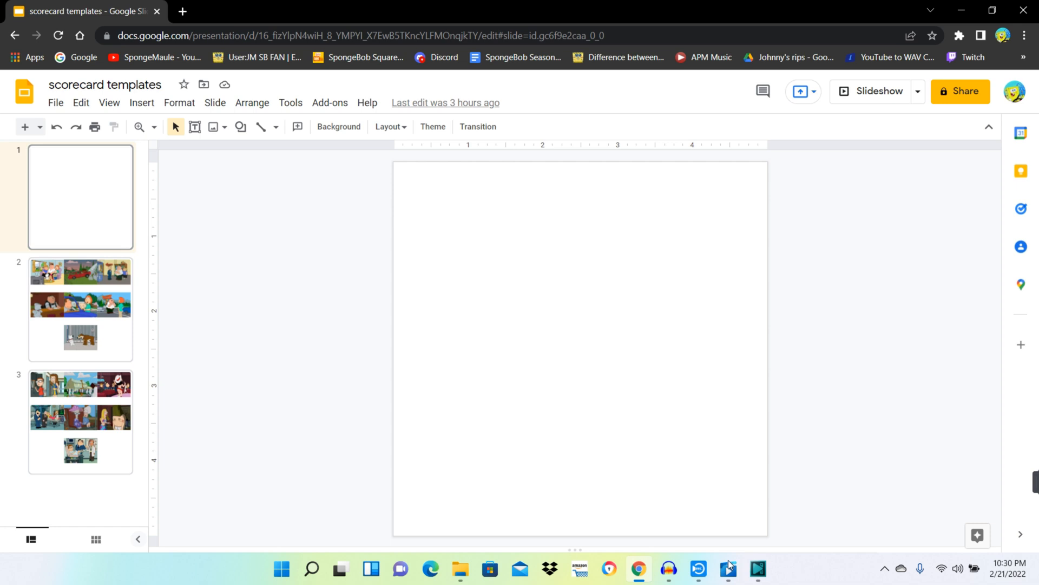
{"action": "mouse_move", "coordinate": [3, 97]}
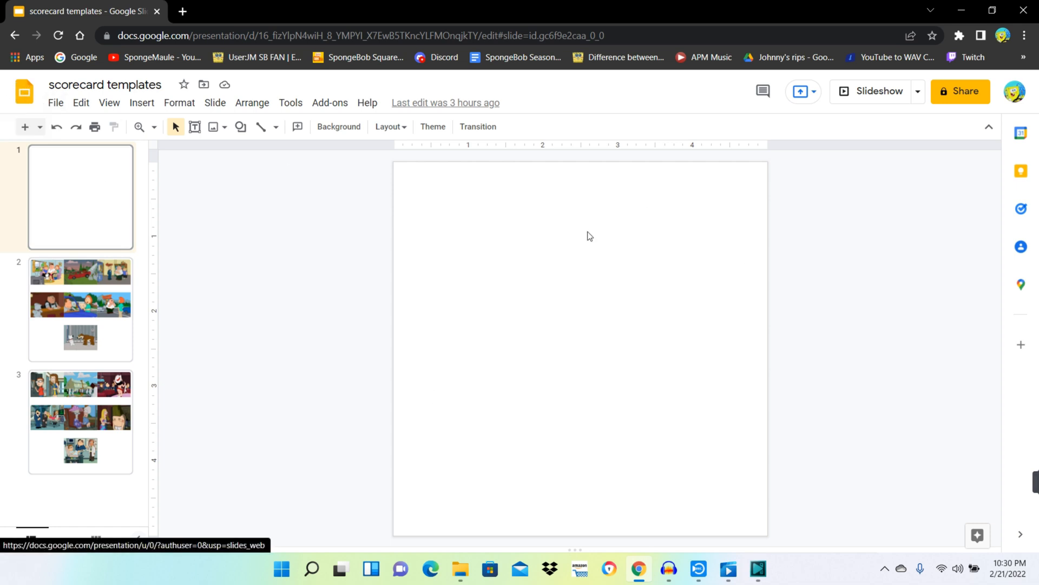
{"action": "mouse_move", "coordinate": [24, 93]}
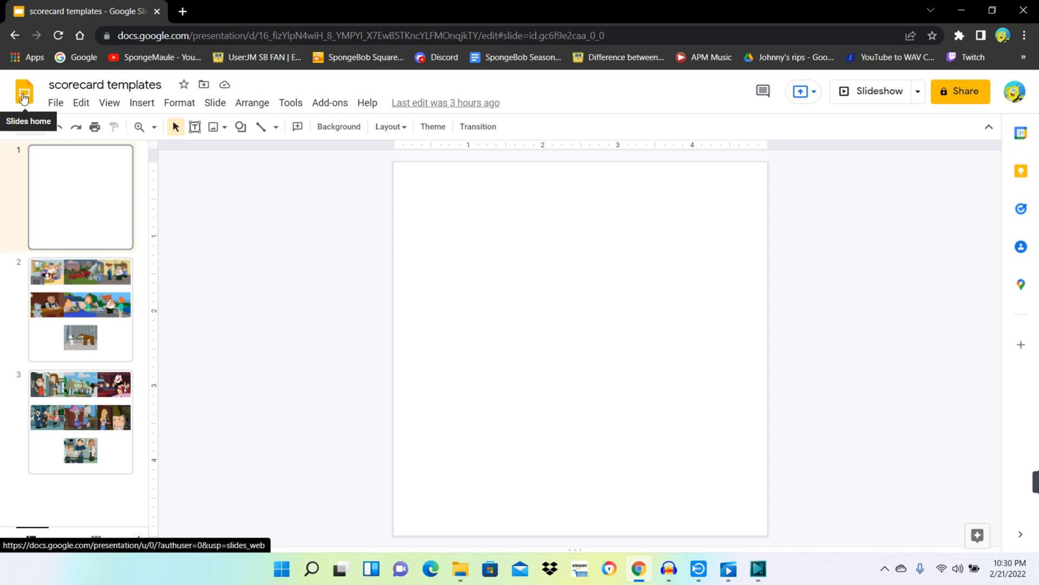
{"action": "mouse_move", "coordinate": [665, 329]}
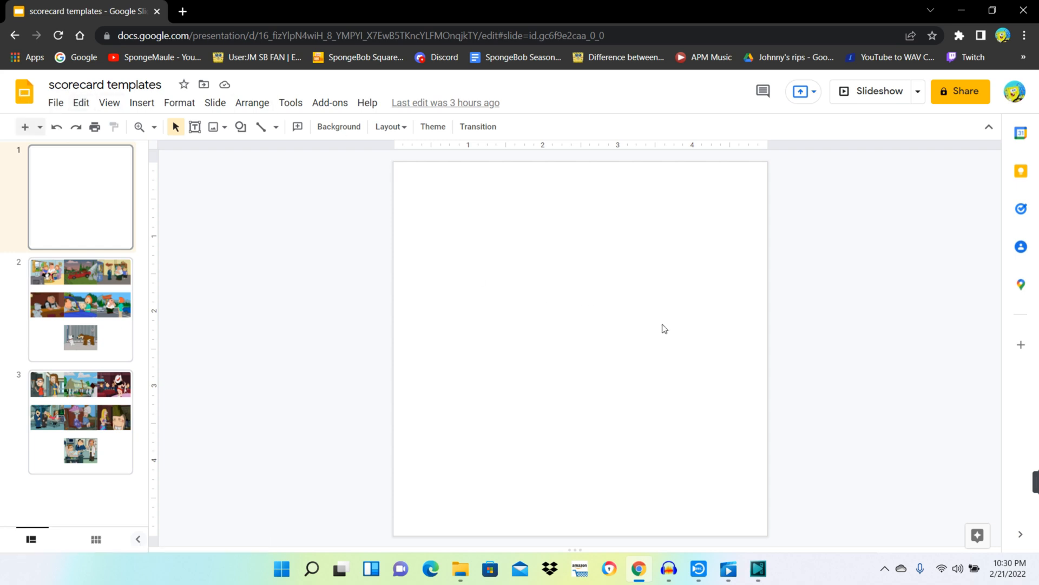
{"action": "mouse_move", "coordinate": [534, 261]}
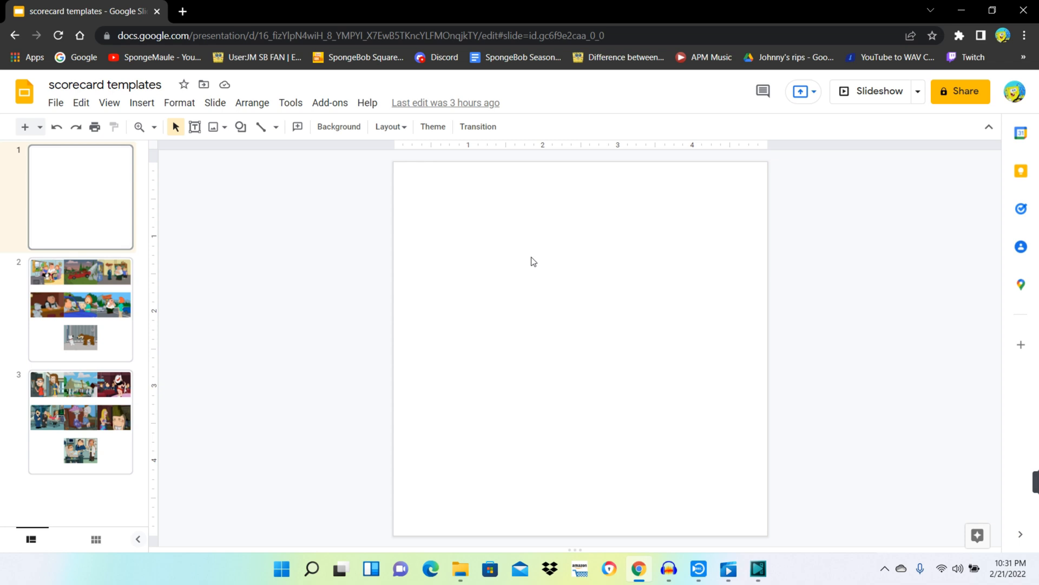
{"action": "mouse_move", "coordinate": [215, 144]}
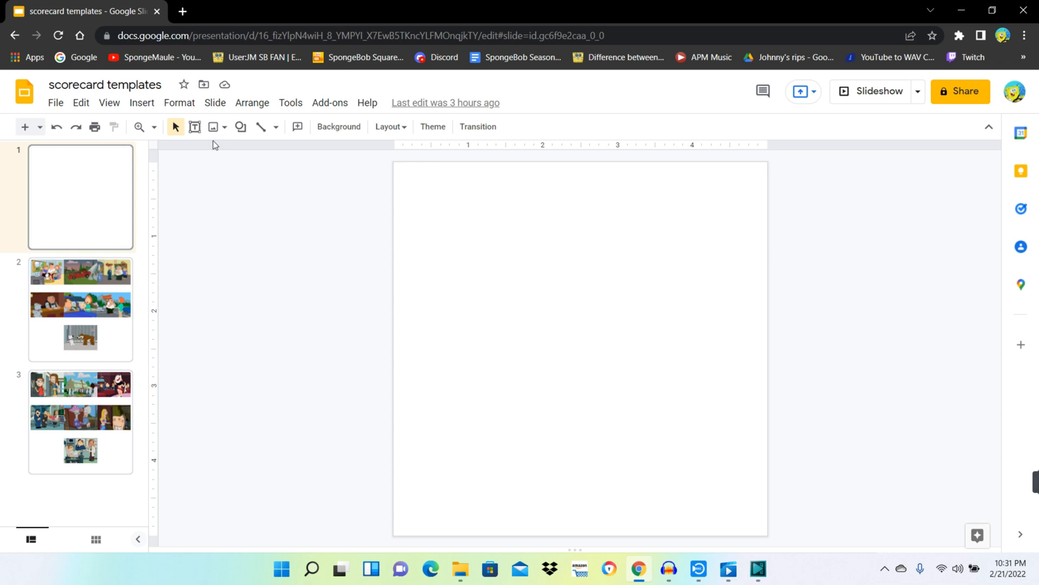
{"action": "mouse_move", "coordinate": [339, 126]}
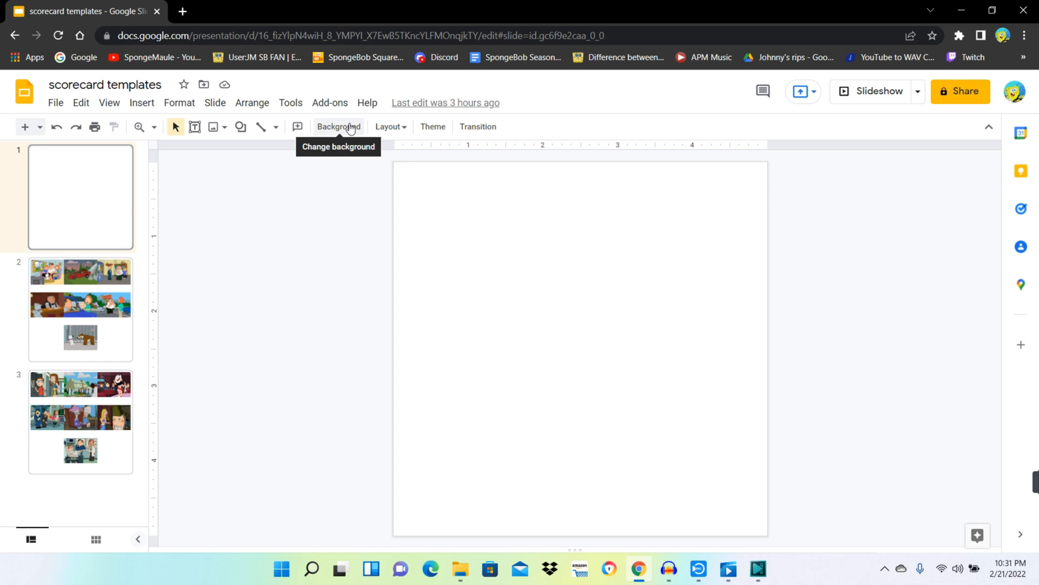
{"action": "mouse_move", "coordinate": [213, 130]}
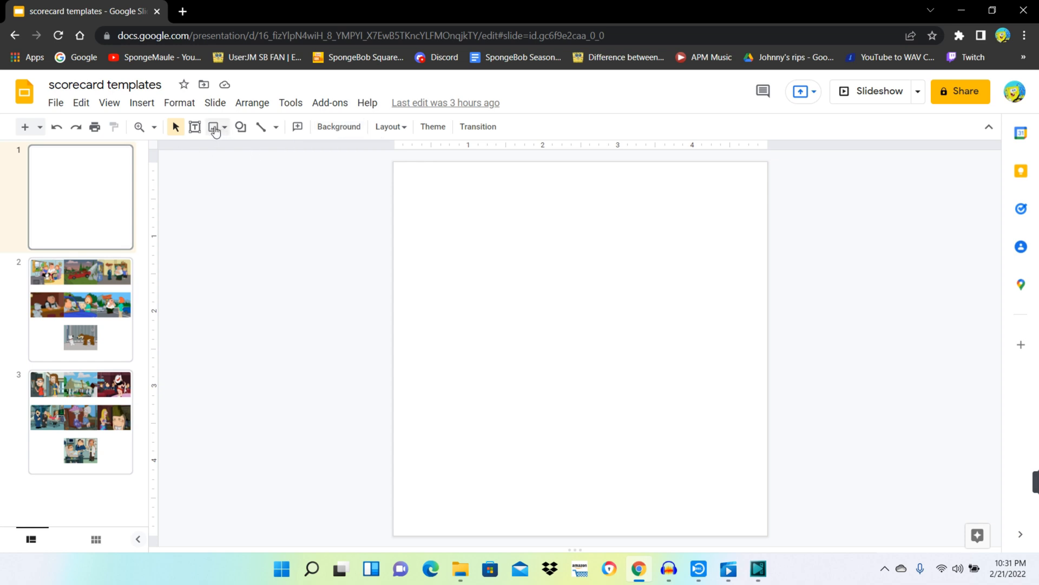
Upload the shift-selected Simpsons episode image files from Downloads onto slide 1.
{"action": "left_click", "coordinate": [213, 127]}
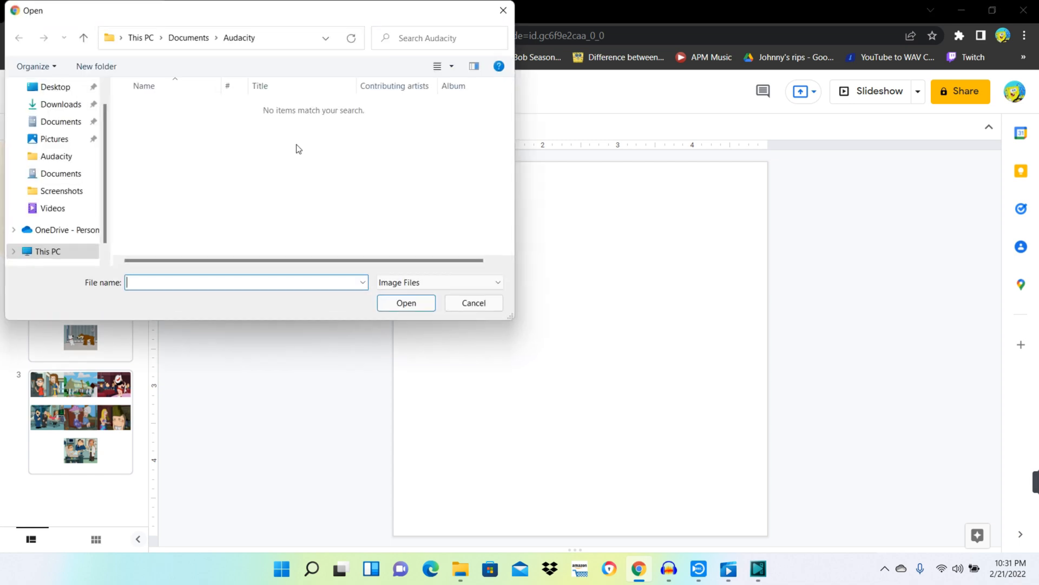
{"action": "mouse_move", "coordinate": [60, 104]}
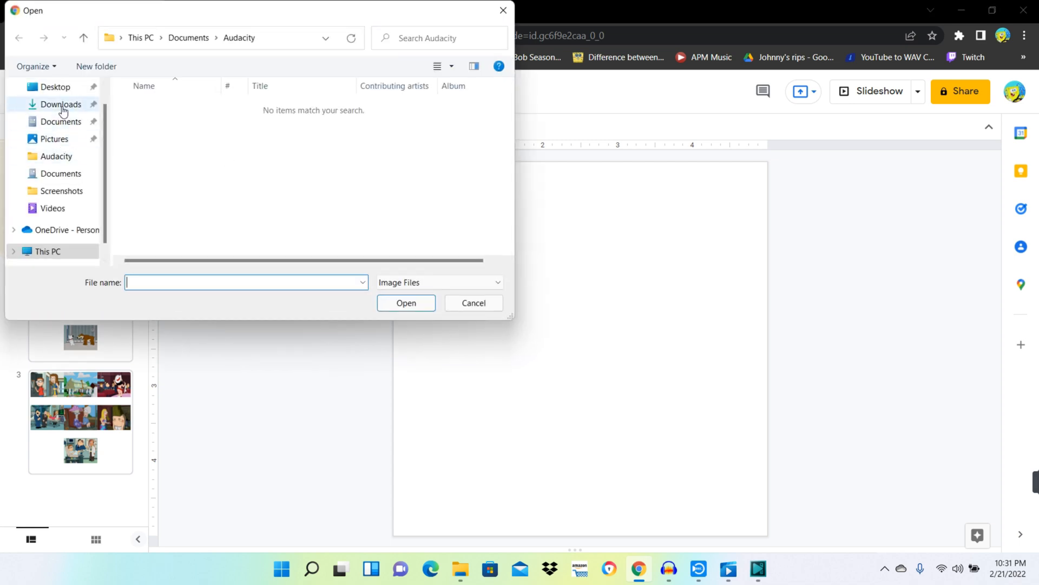
{"action": "left_click", "coordinate": [61, 104]}
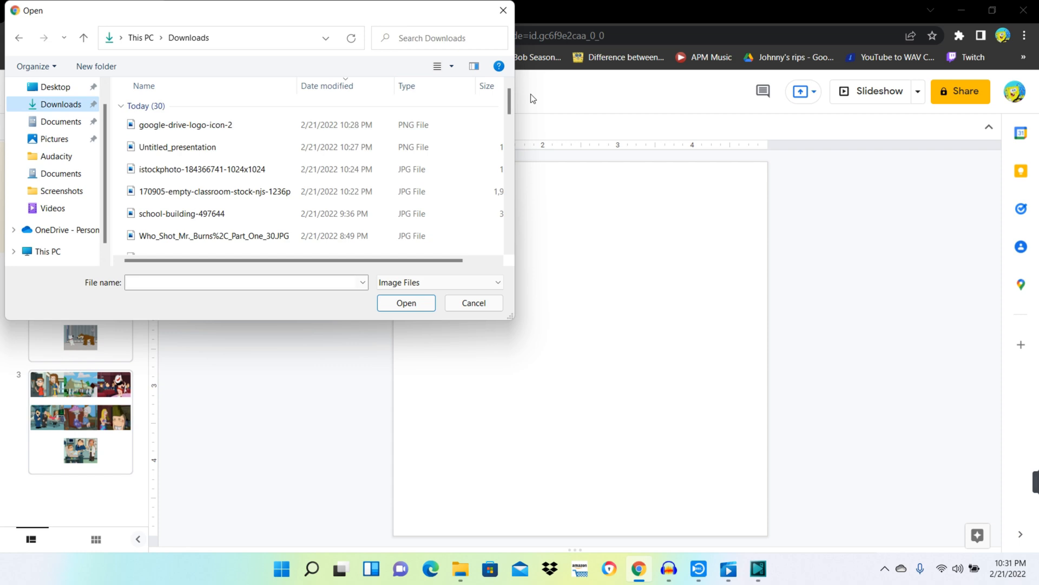
{"action": "scroll", "scroll_direction": "down", "scroll_amount": 3}
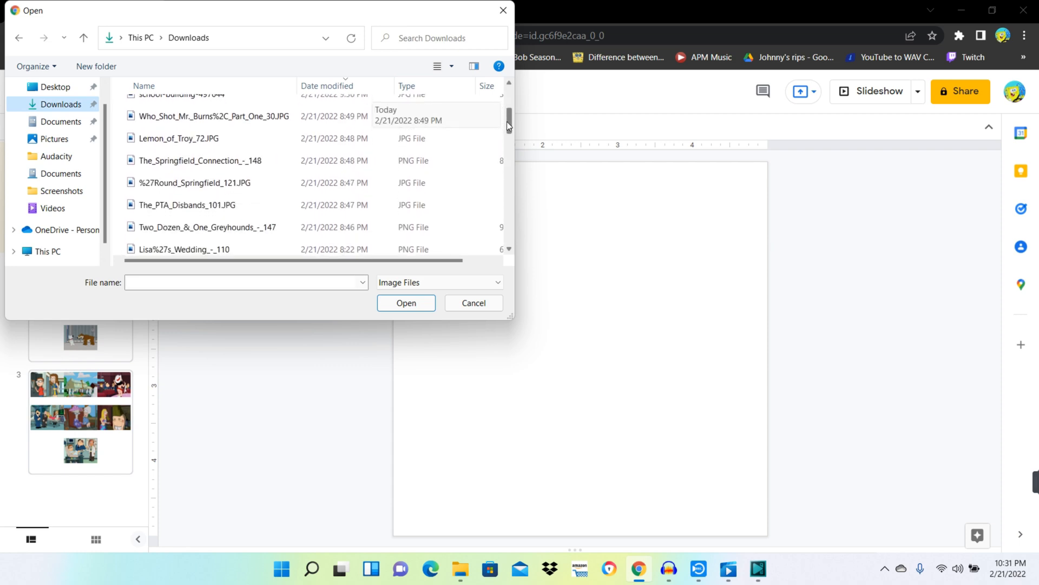
{"action": "left_click", "coordinate": [213, 116]}
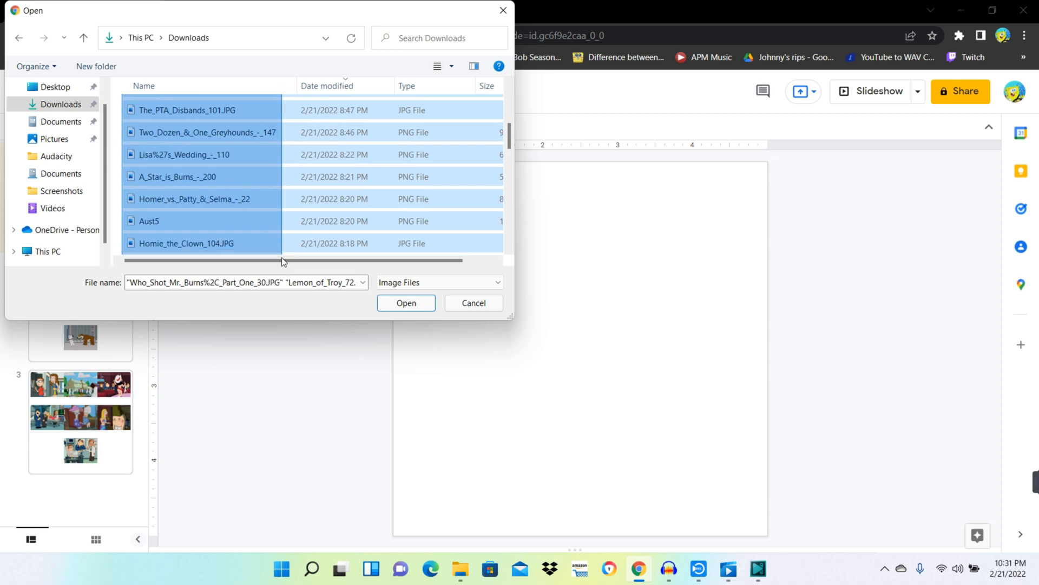
{"action": "scroll", "scroll_direction": "down", "scroll_amount": 3}
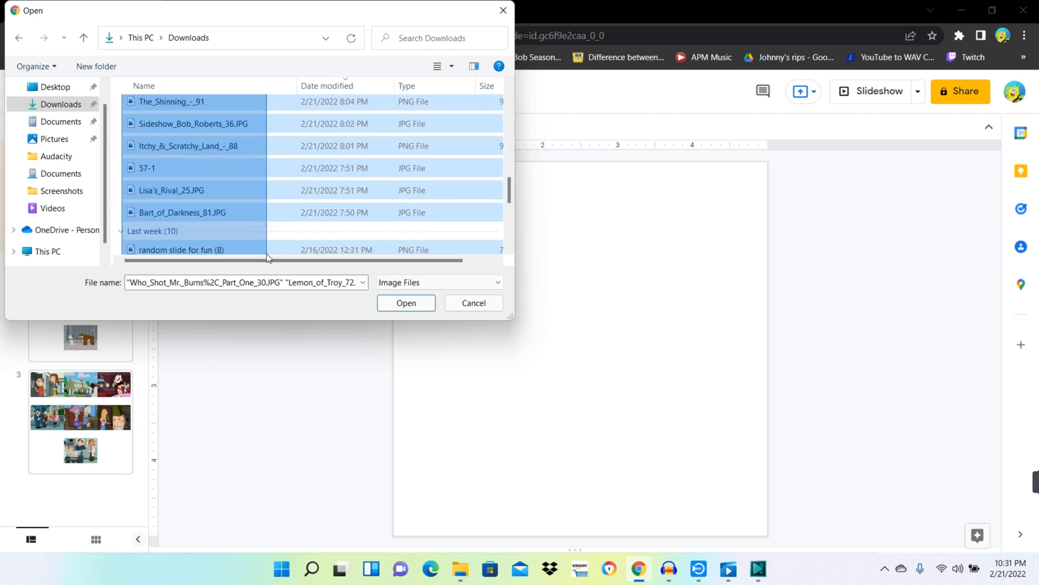
{"action": "scroll", "scroll_direction": "up", "scroll_amount": 3}
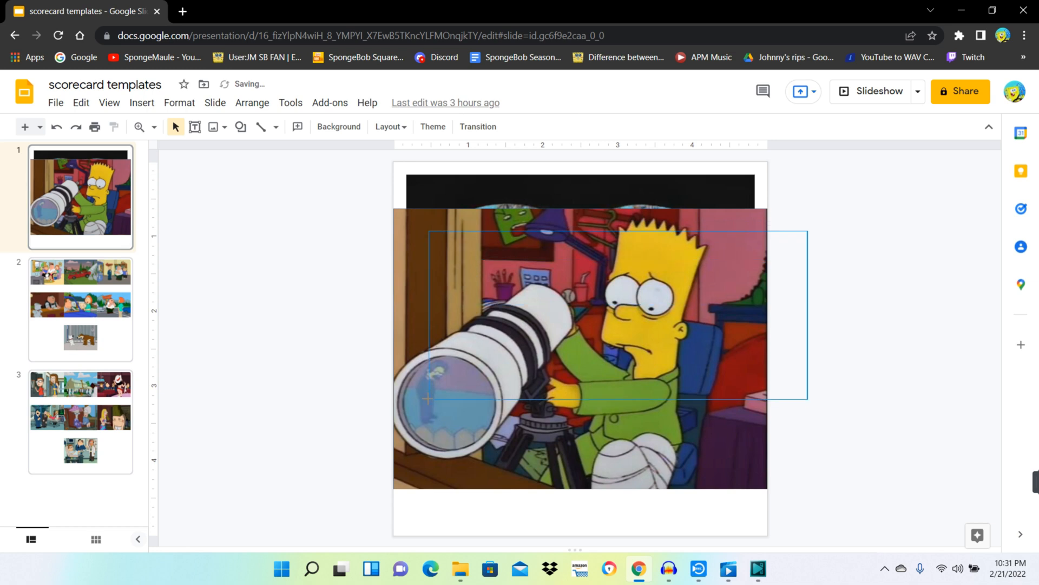
Select the telescope image, delete the Lisa and friend image, then pick the kitchen scene image.
{"action": "left_click", "coordinate": [580, 332]}
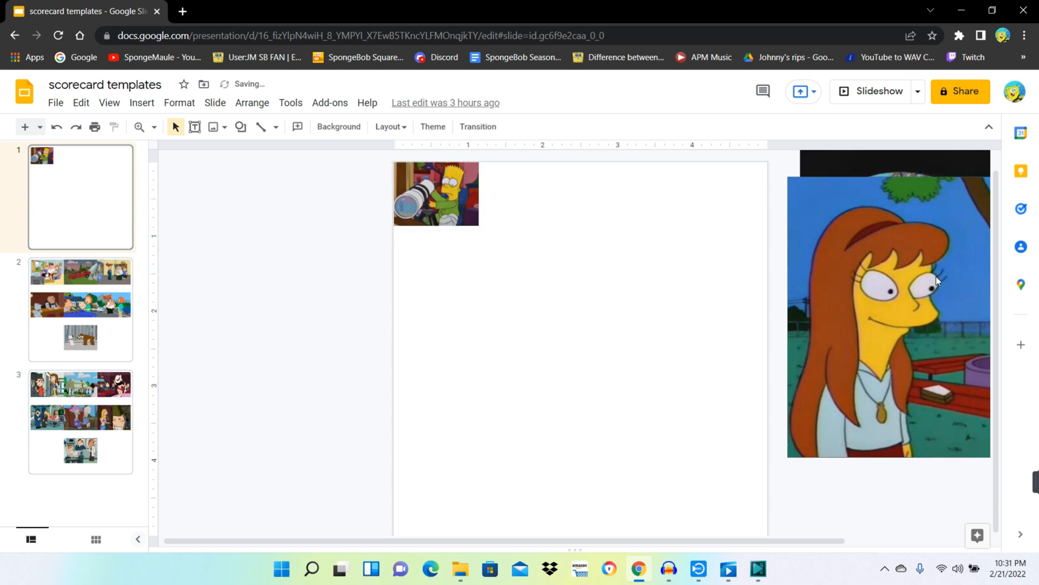
{"action": "left_click", "coordinate": [888, 312]}
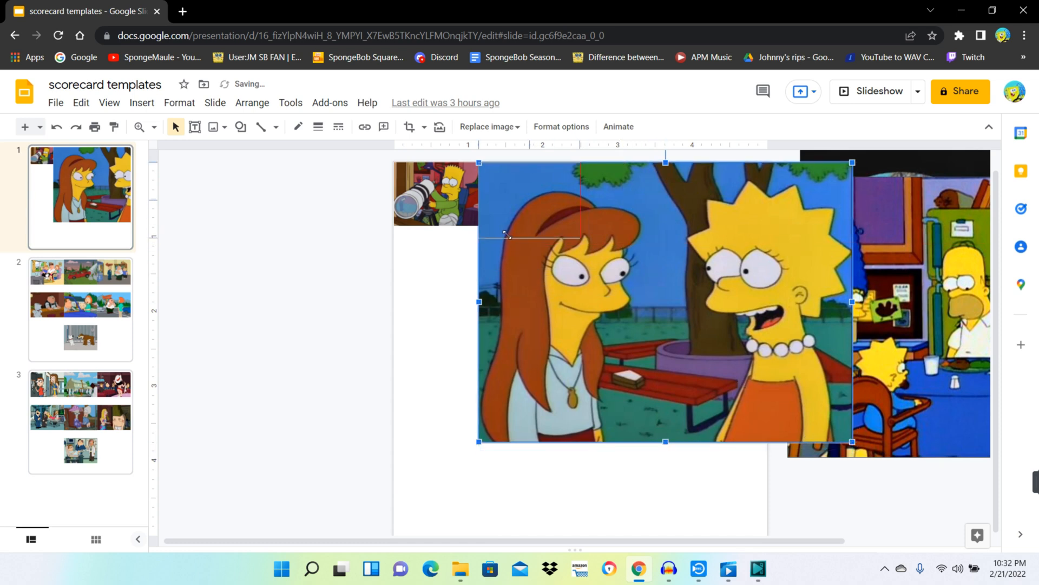
{"action": "key", "text": "Delete"}
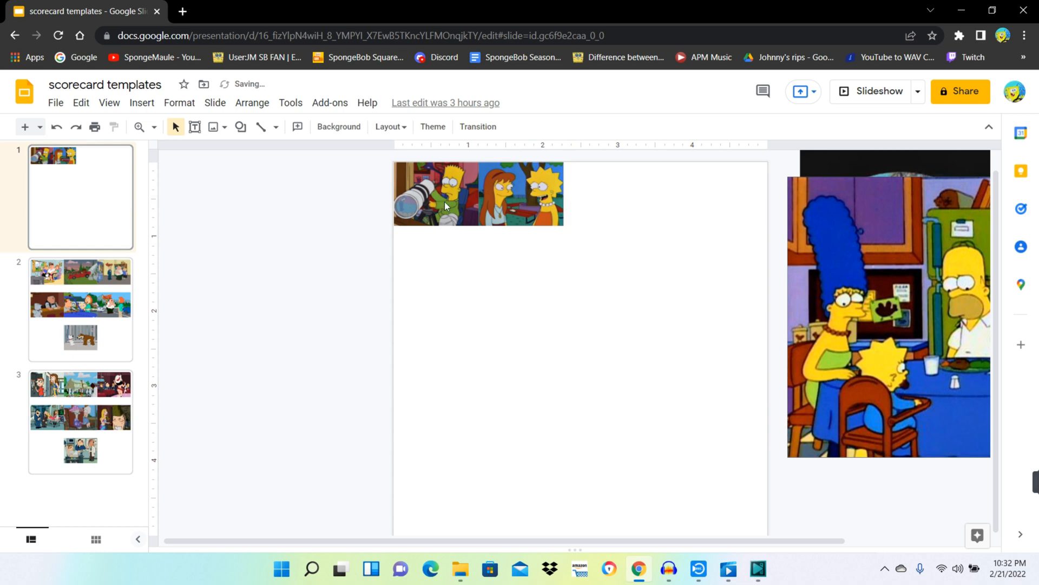
{"action": "mouse_move", "coordinate": [466, 209]}
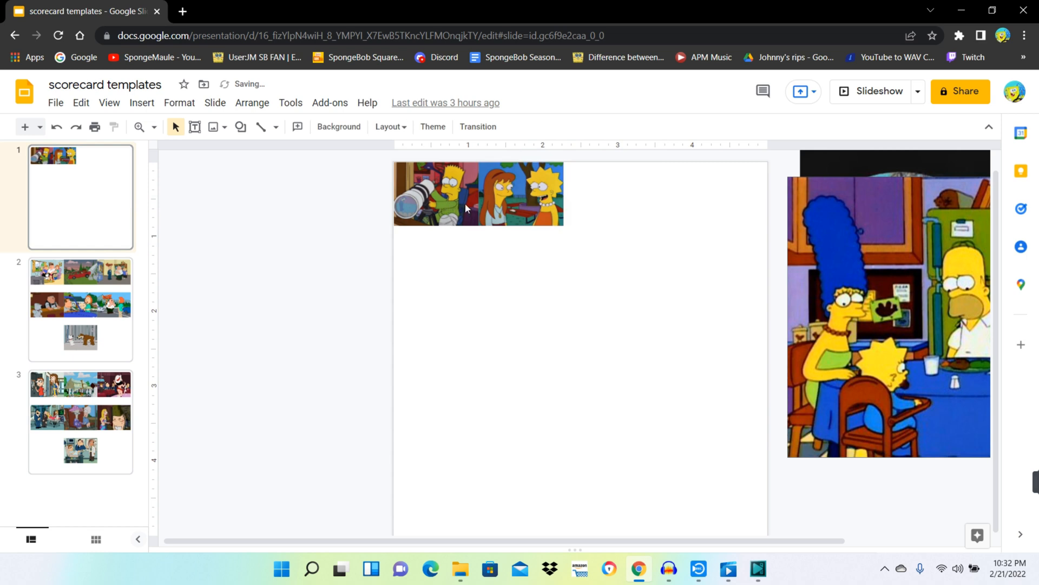
{"action": "left_click", "coordinate": [888, 315]}
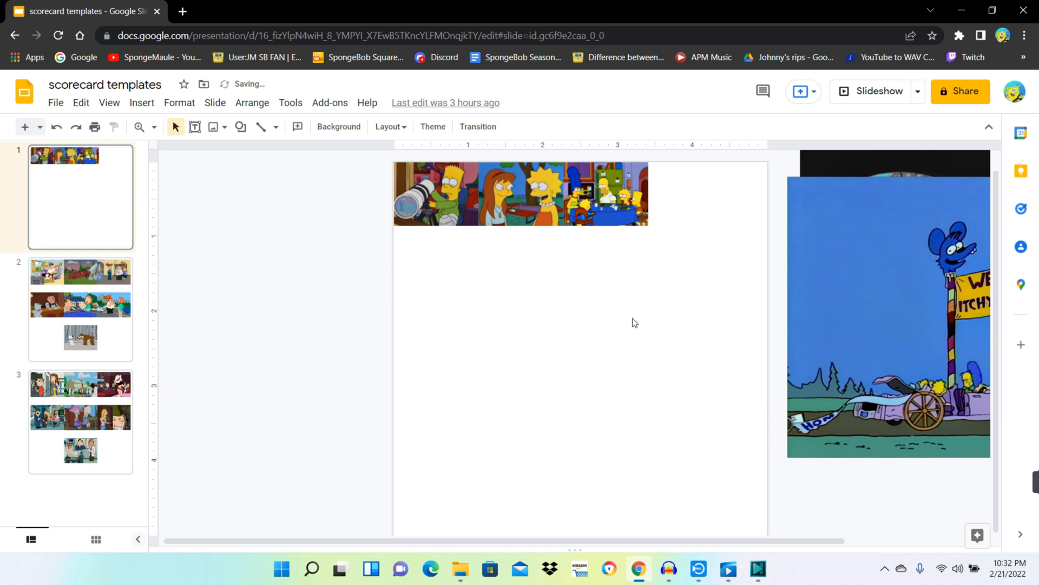
Move the kitchen image after Lisa and fit Itchy & Scratchy Land at the row's end.
{"action": "left_click", "coordinate": [888, 315]}
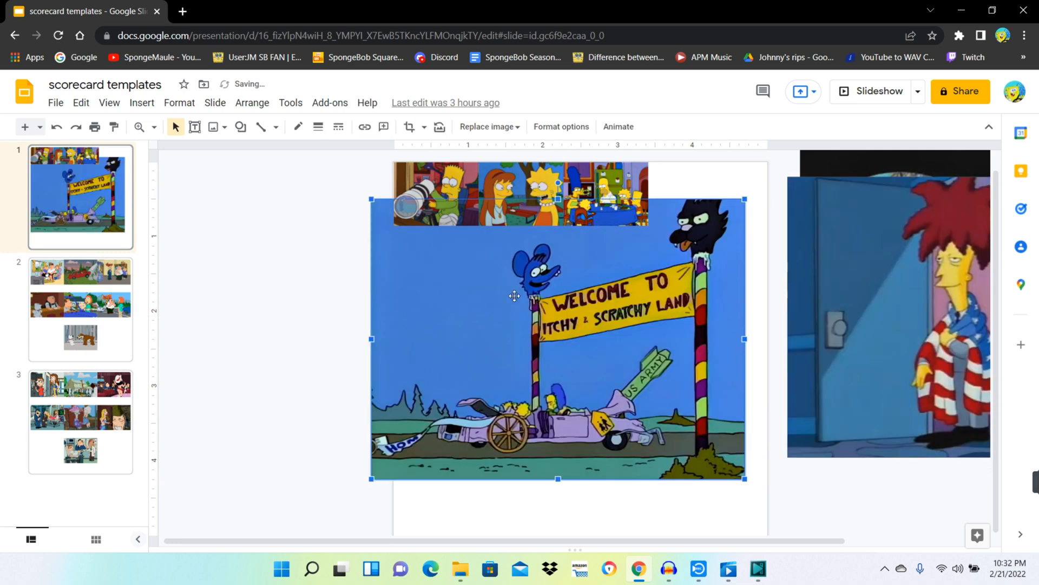
{"action": "mouse_move", "coordinate": [471, 327]}
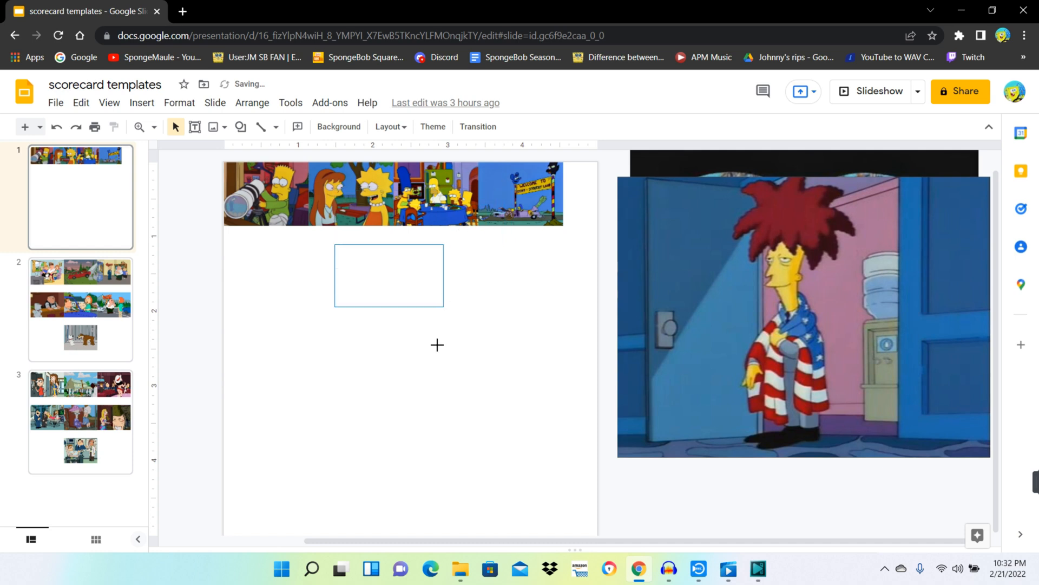
{"action": "left_click", "coordinate": [391, 193]}
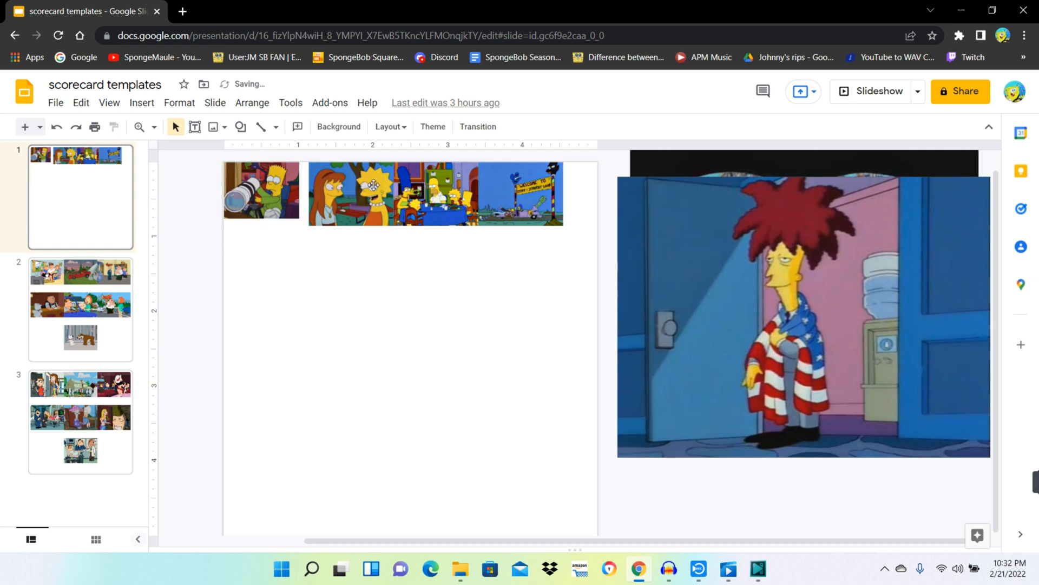
{"action": "left_click", "coordinate": [350, 194]}
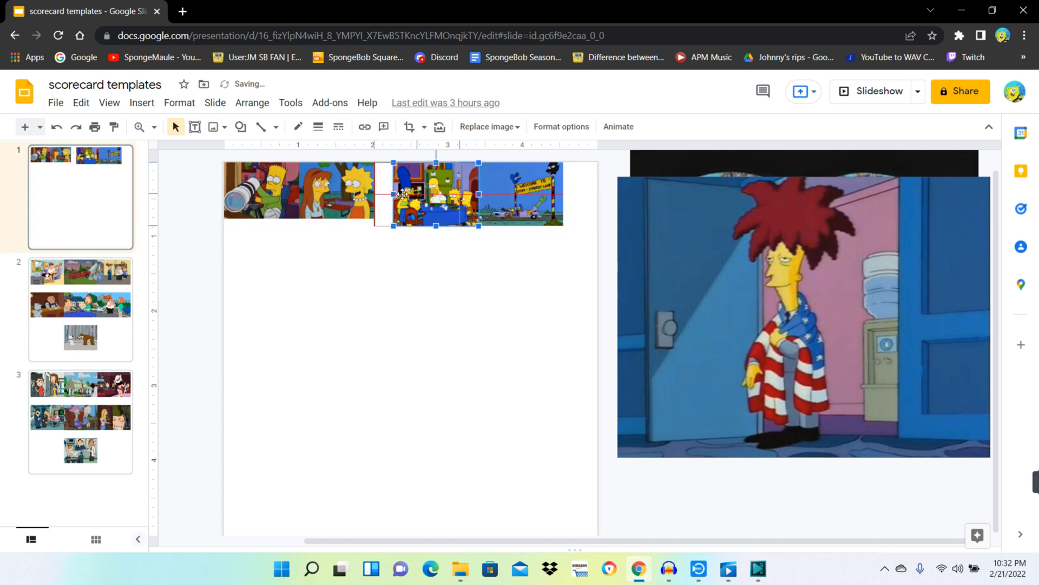
{"action": "left_click_drag", "start_coordinate": [436, 194], "coordinate": [417, 216]}
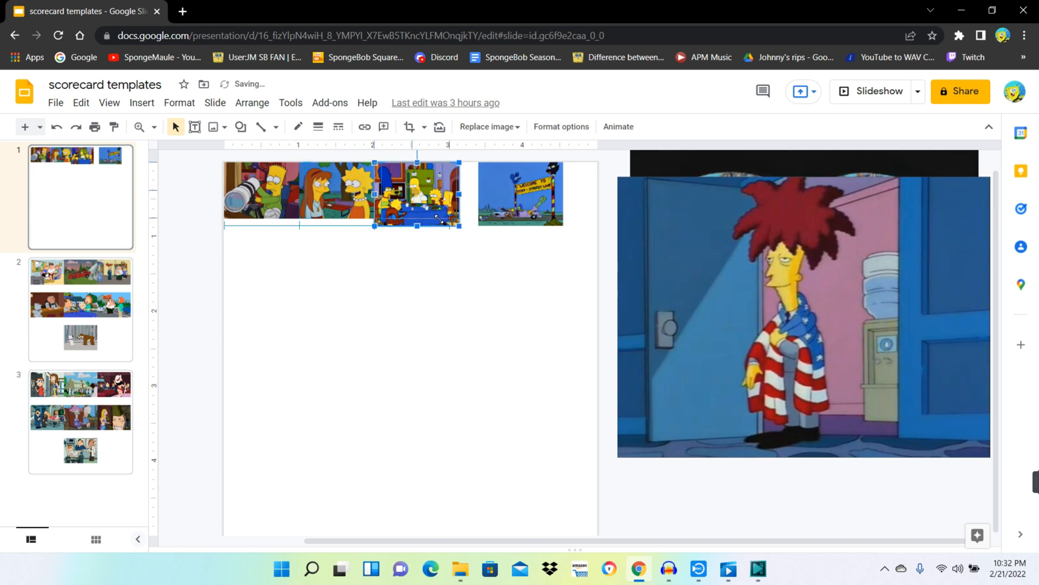
{"action": "left_click", "coordinate": [520, 193]}
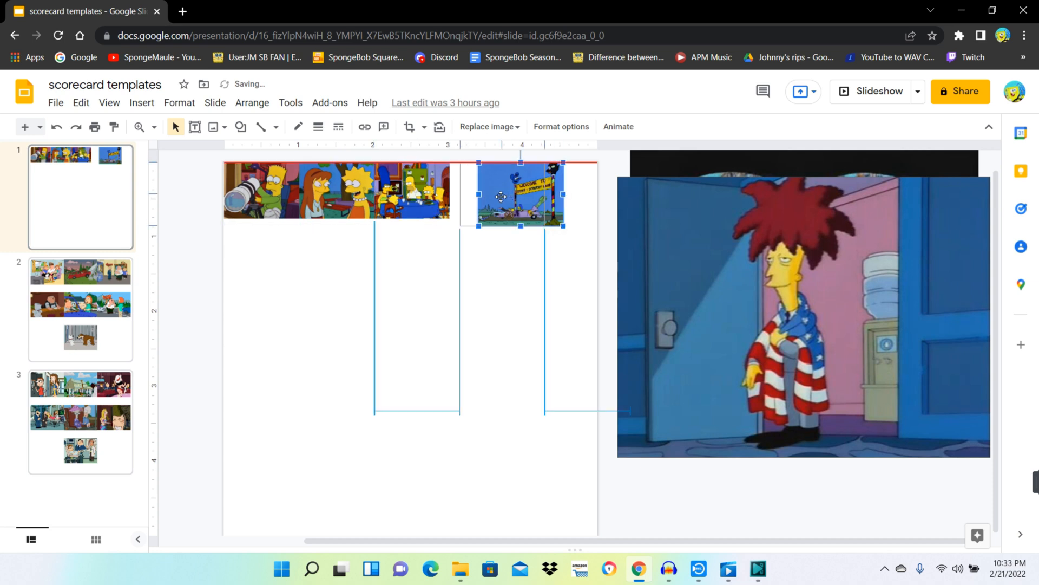
{"action": "left_click_drag", "start_coordinate": [520, 195], "coordinate": [492, 195]}
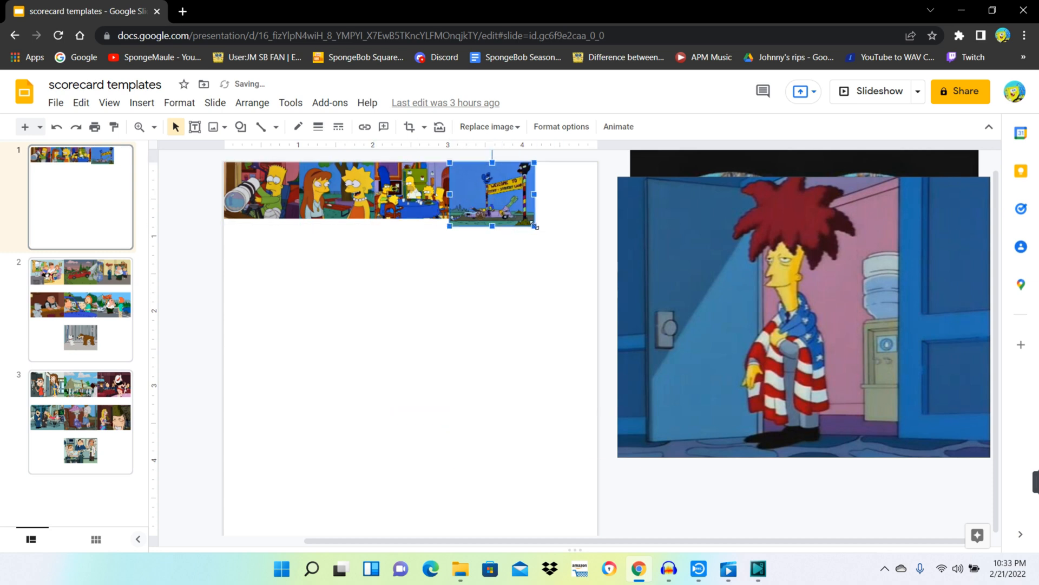
{"action": "left_click_drag", "start_coordinate": [492, 195], "coordinate": [492, 190]}
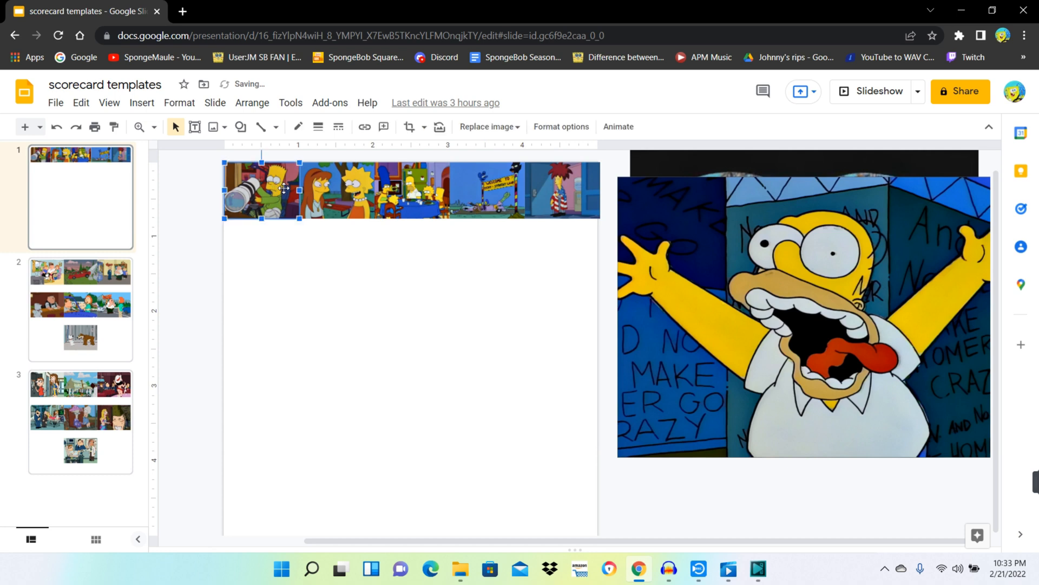
Zoom the slide view to 200%.
{"action": "left_click", "coordinate": [141, 103]}
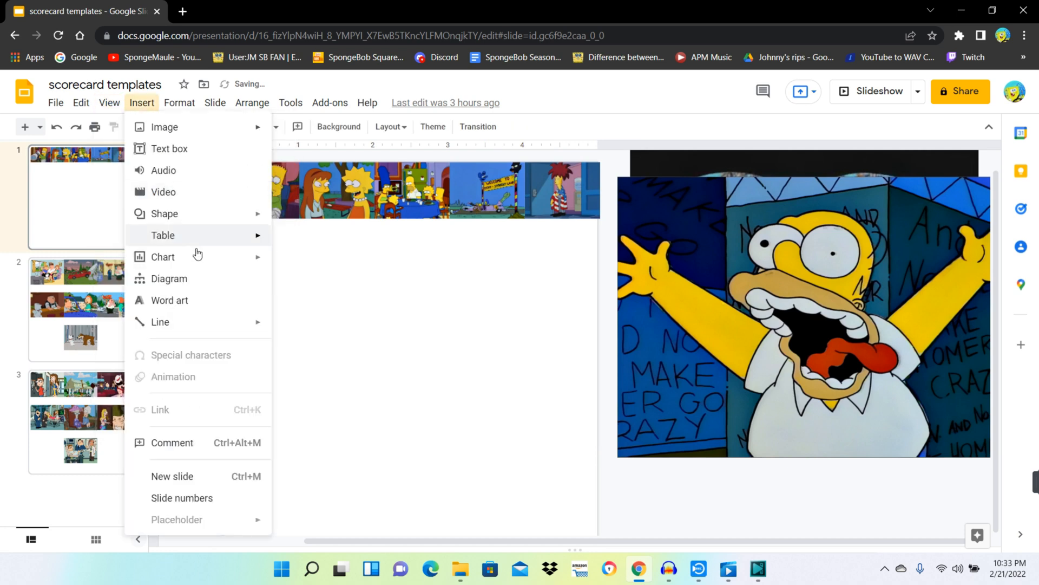
{"action": "left_click", "coordinate": [108, 103]}
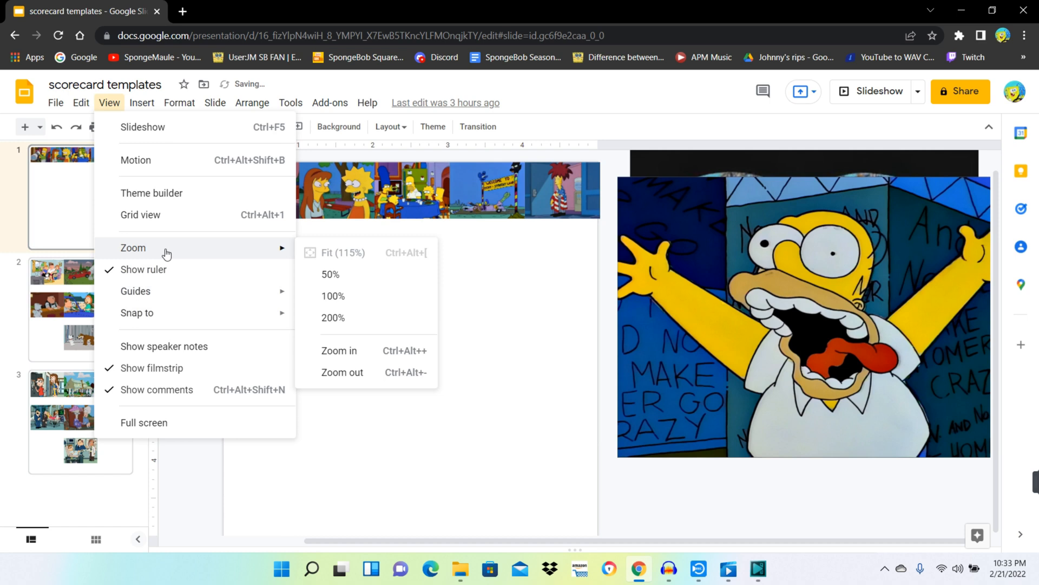
{"action": "mouse_move", "coordinate": [354, 322]}
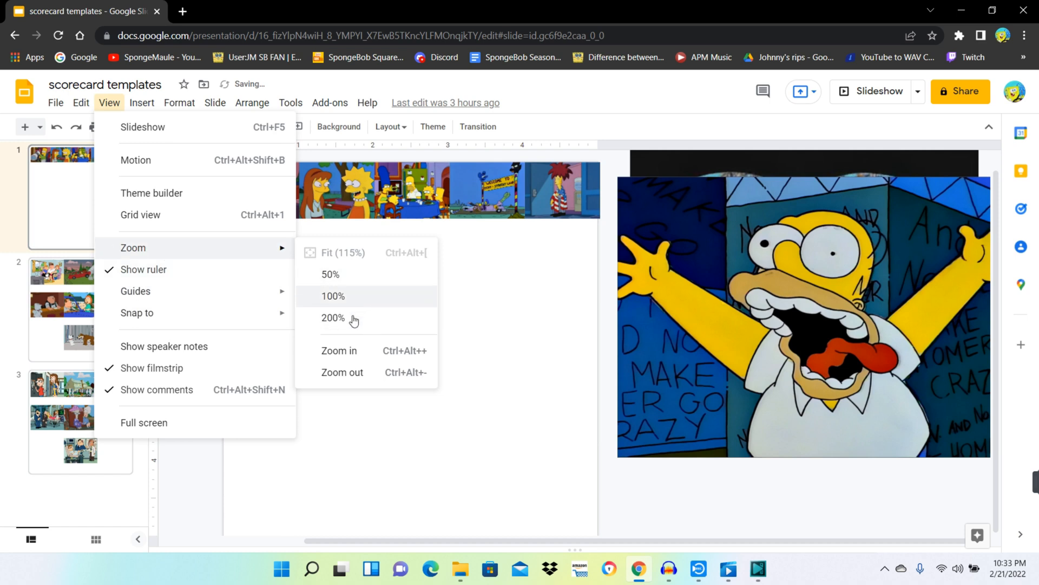
{"action": "mouse_move", "coordinate": [353, 318]}
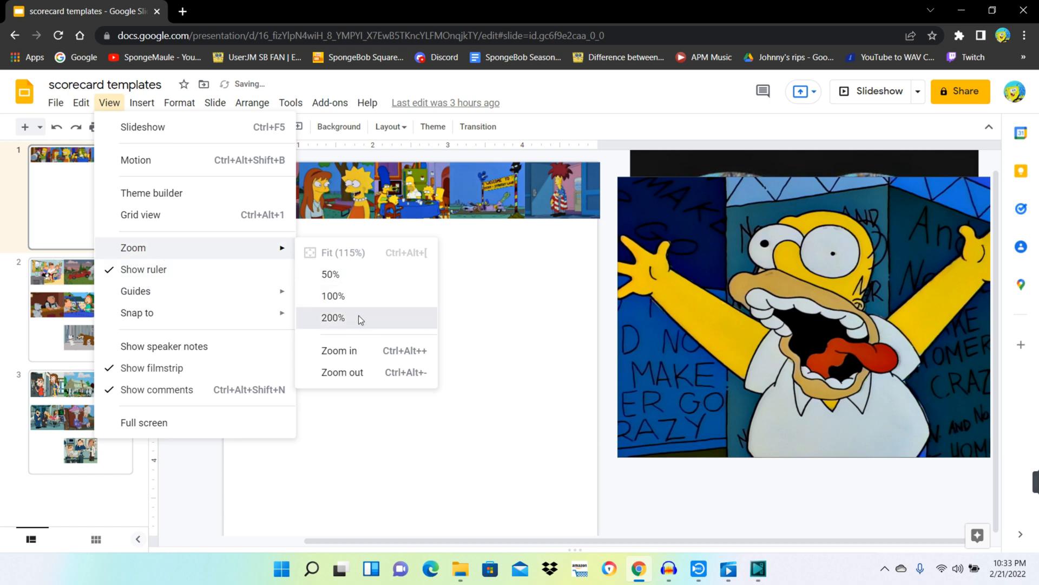
{"action": "left_click", "coordinate": [334, 318]}
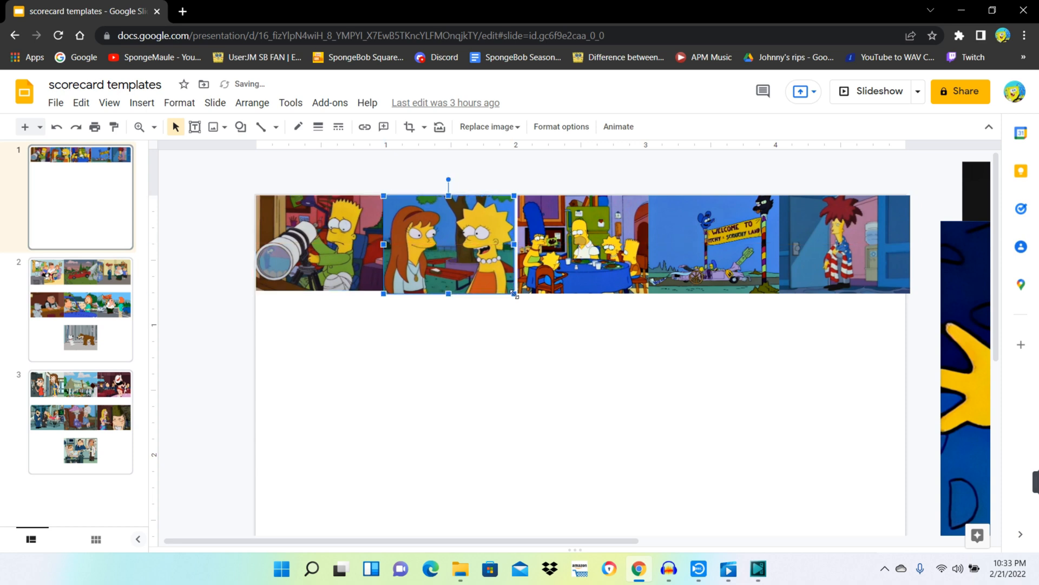
Reposition the first and last episode images to close row gaps, then deselect the row.
{"action": "left_click", "coordinate": [582, 243]}
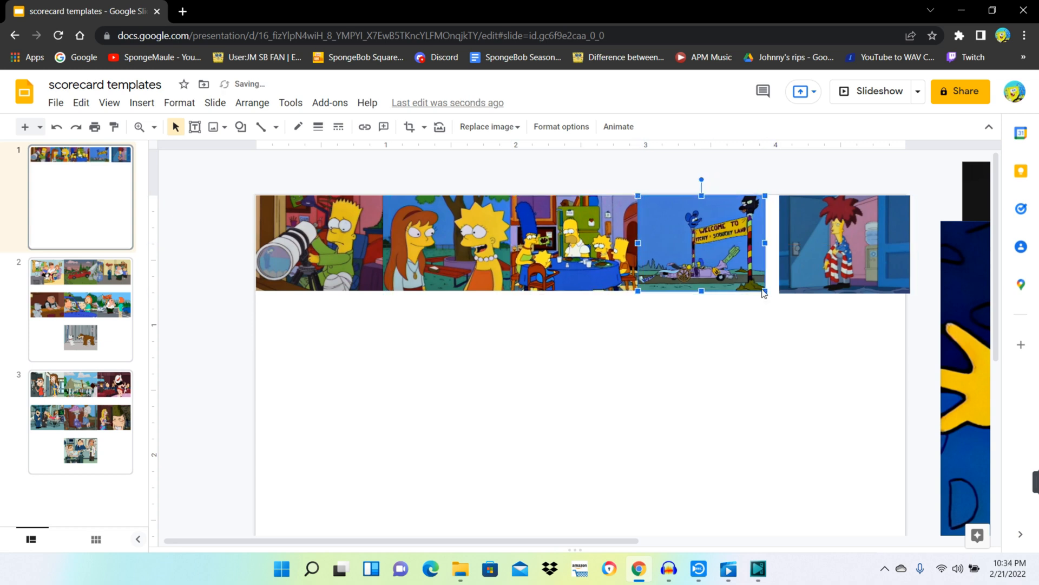
{"action": "left_click", "coordinate": [844, 243]}
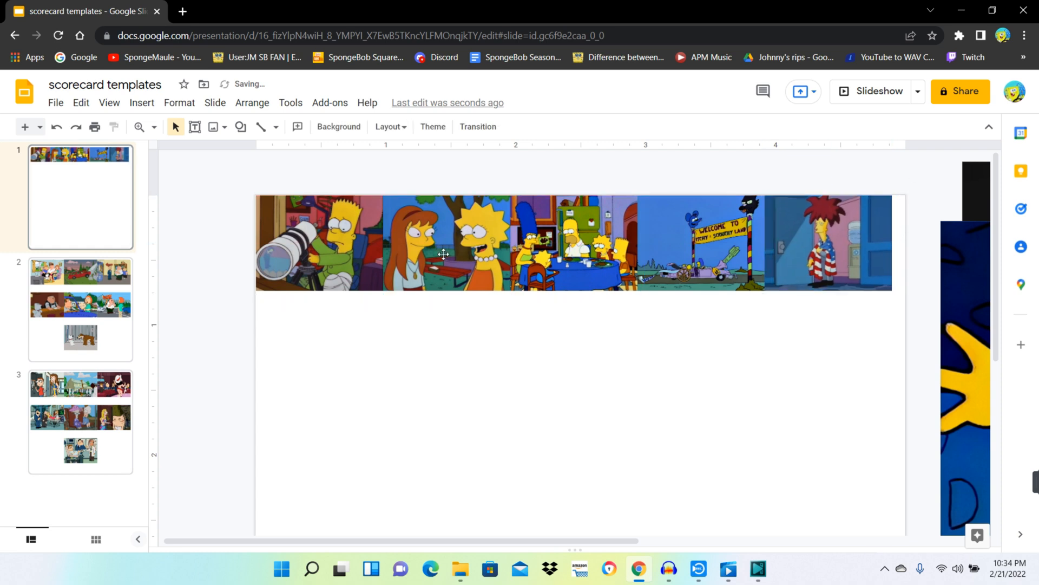
{"action": "mouse_move", "coordinate": [899, 264]}
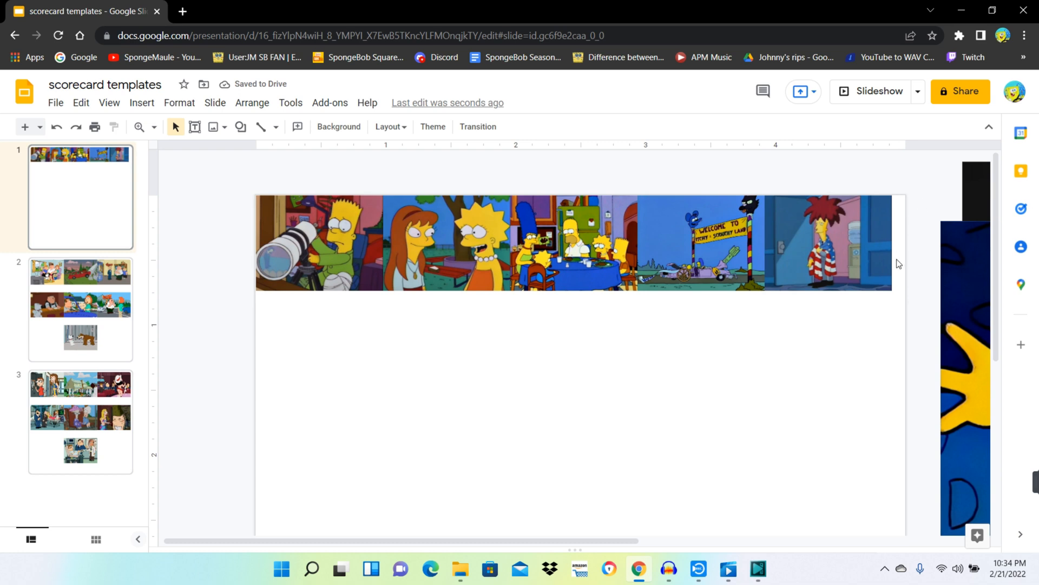
{"action": "mouse_move", "coordinate": [767, 299]}
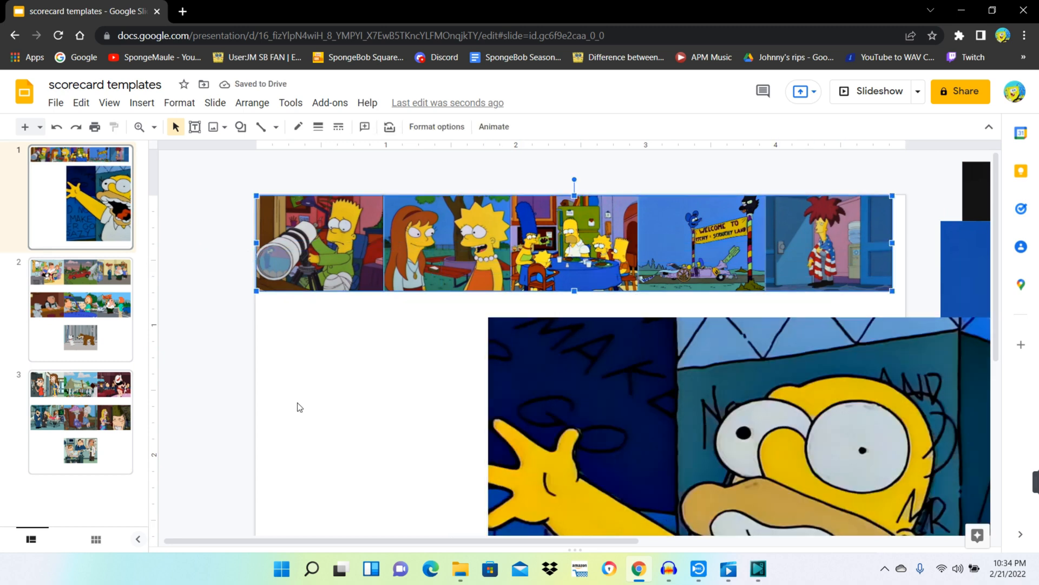
{"action": "left_click", "coordinate": [298, 407]}
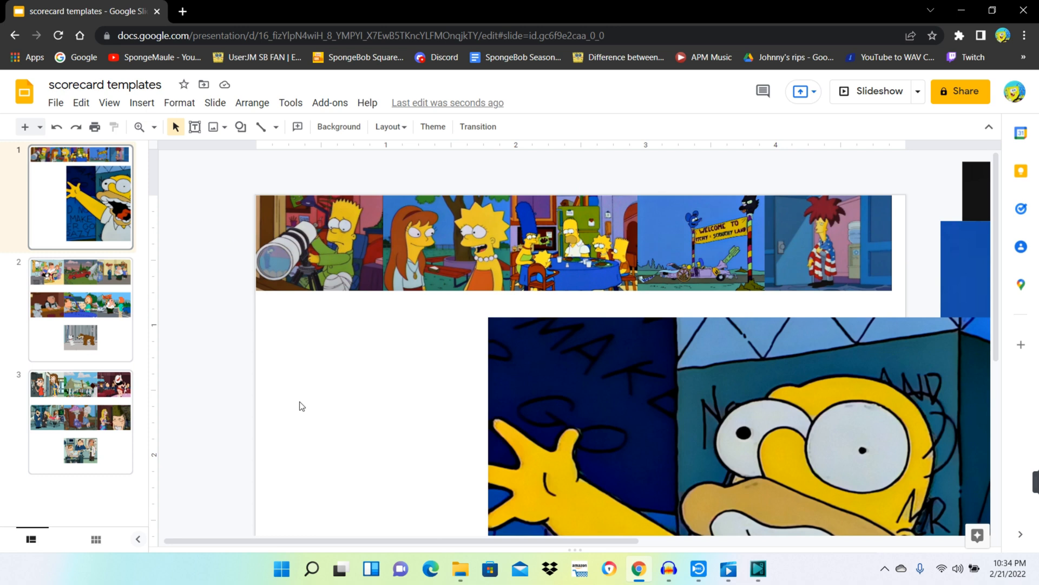
{"action": "left_click", "coordinate": [213, 126]}
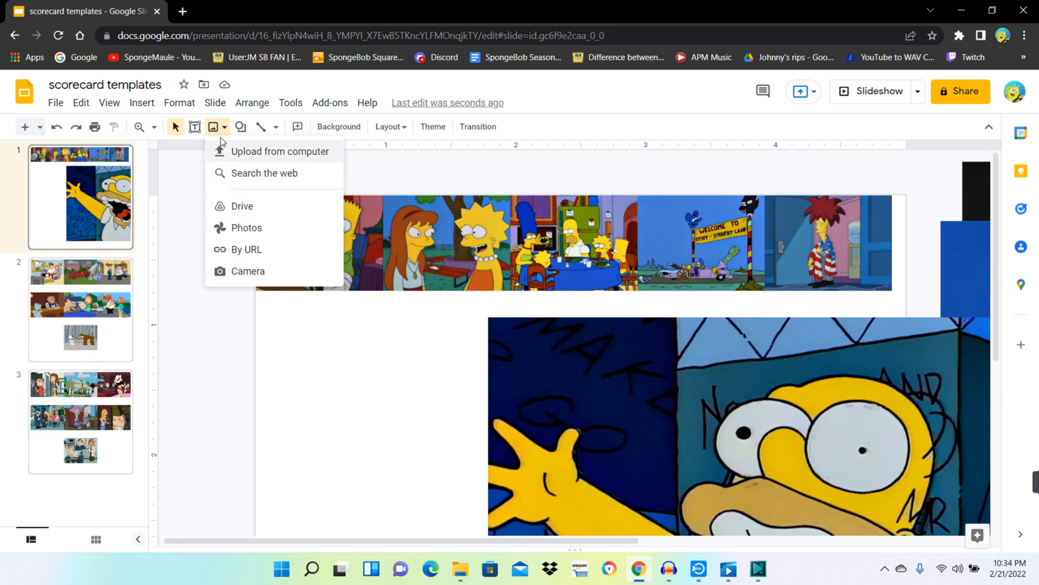
{"action": "mouse_move", "coordinate": [225, 97]}
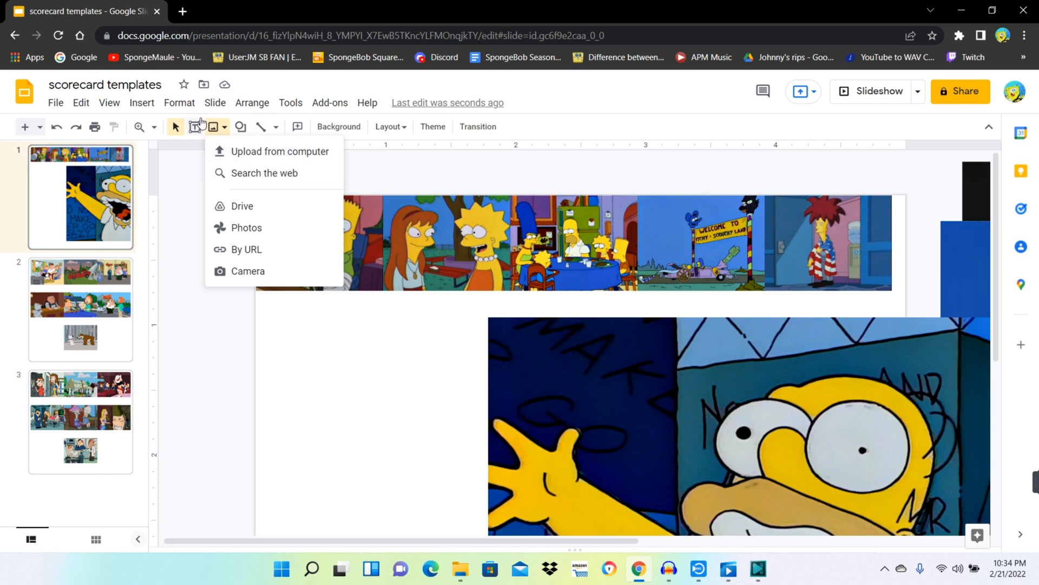
{"action": "mouse_move", "coordinate": [198, 123]}
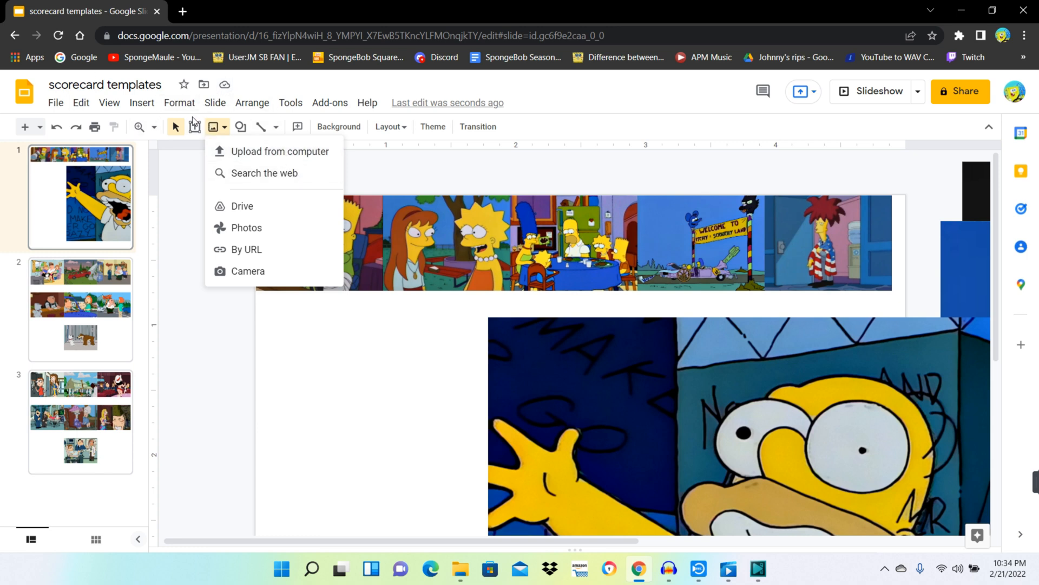
{"action": "mouse_move", "coordinate": [196, 127]}
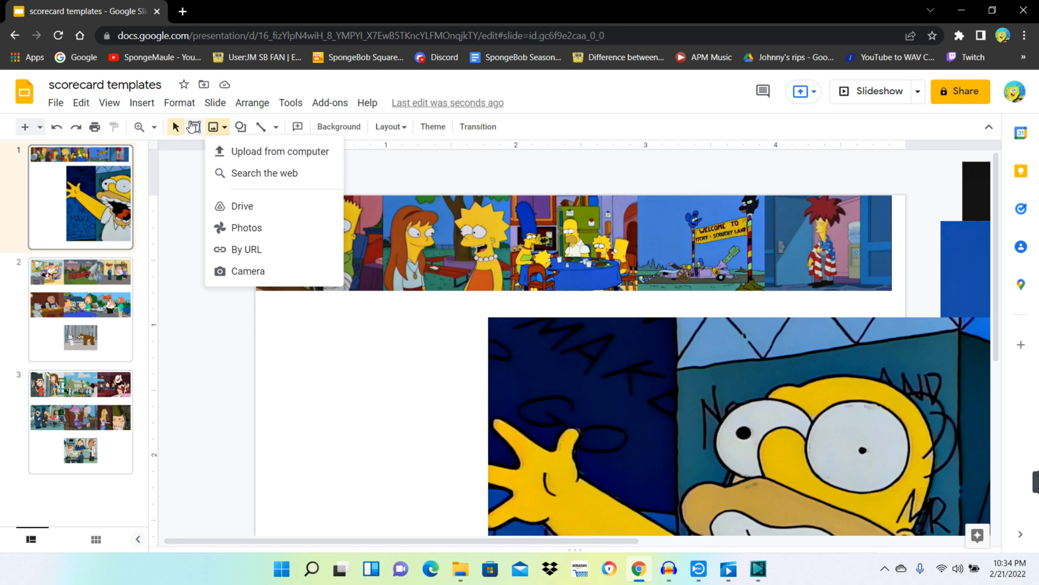
{"action": "mouse_move", "coordinate": [109, 103]}
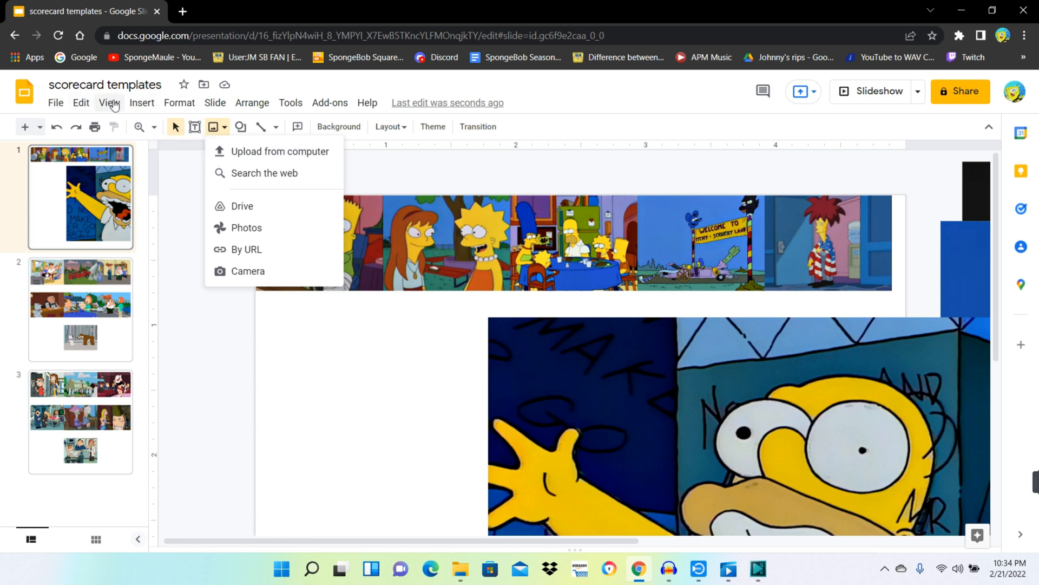
Open the View menu to reach the zoom settings.
{"action": "left_click", "coordinate": [141, 103]}
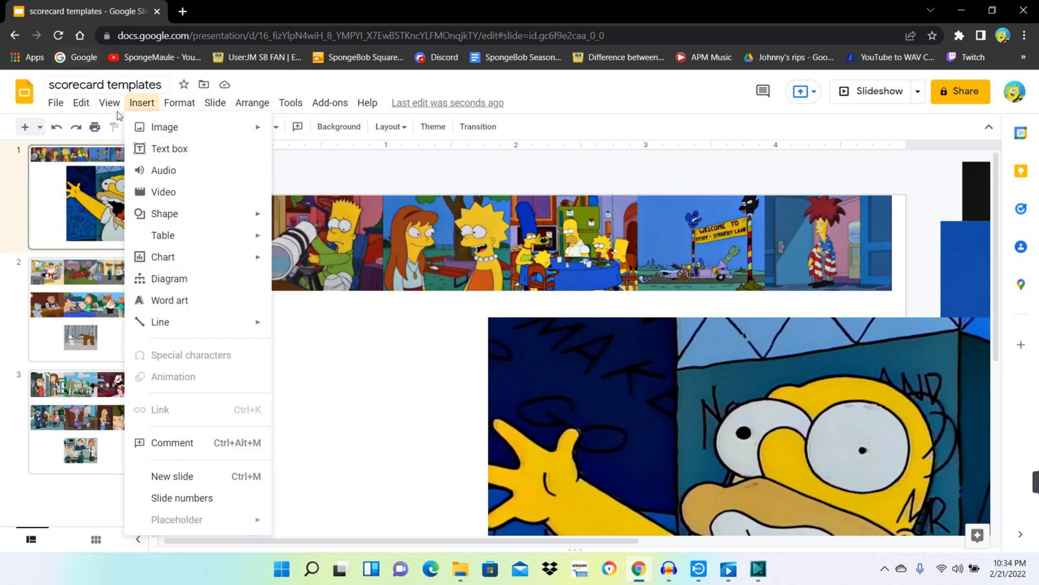
{"action": "left_click", "coordinate": [108, 103]}
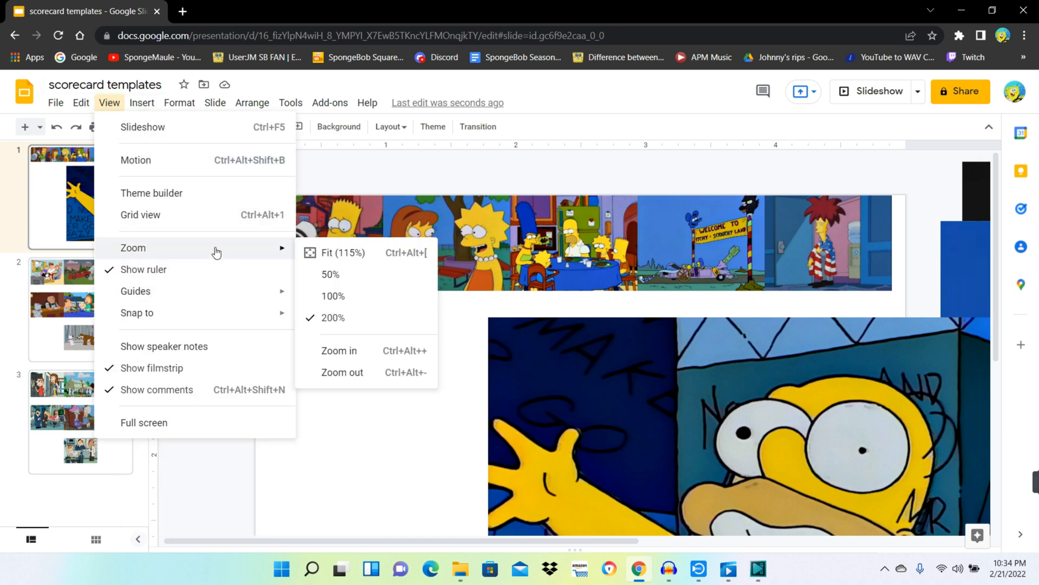
{"action": "mouse_move", "coordinate": [334, 296]}
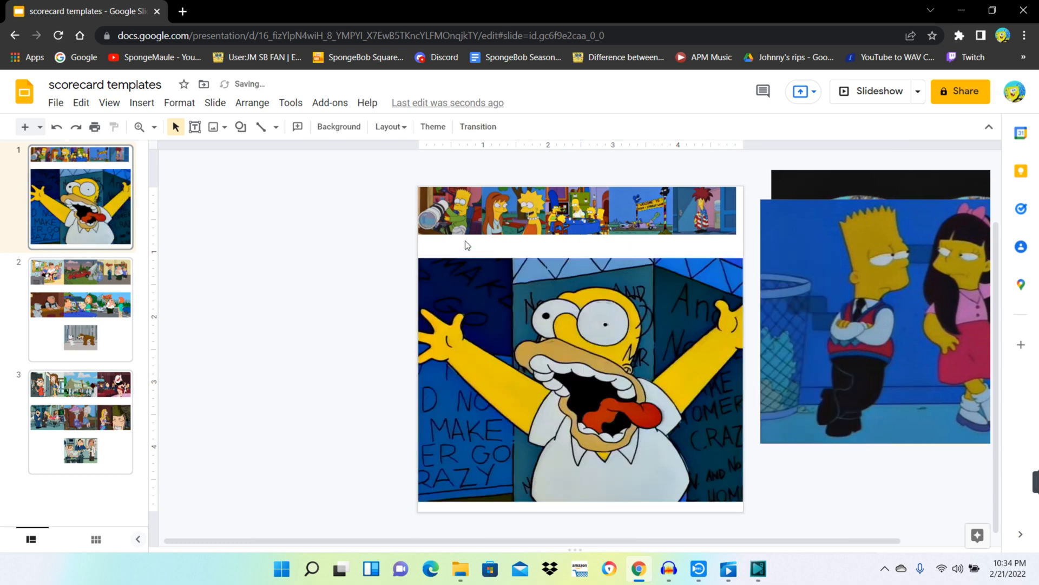
{"action": "mouse_move", "coordinate": [446, 191]}
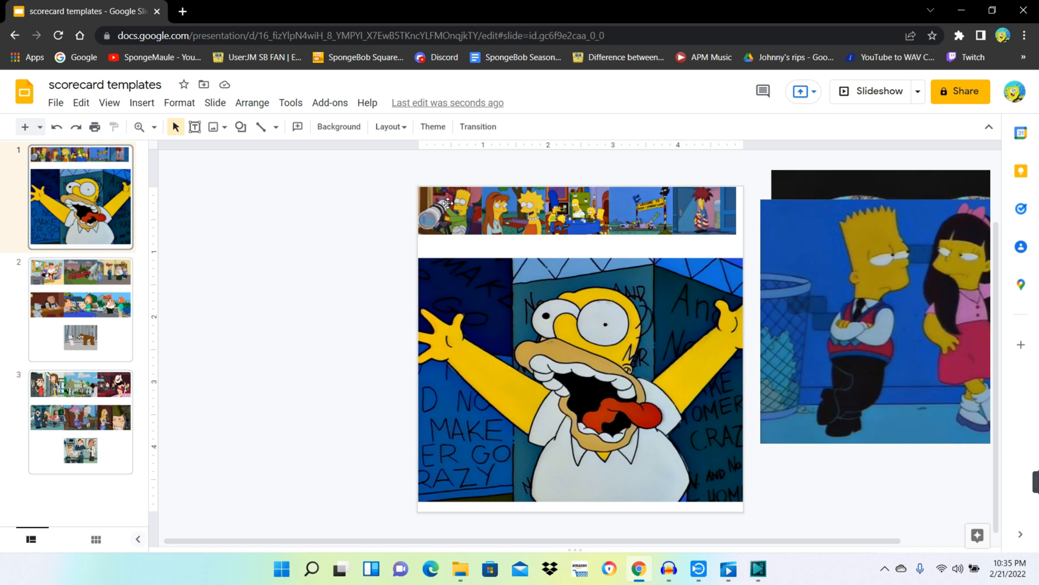
{"action": "mouse_move", "coordinate": [440, 219]}
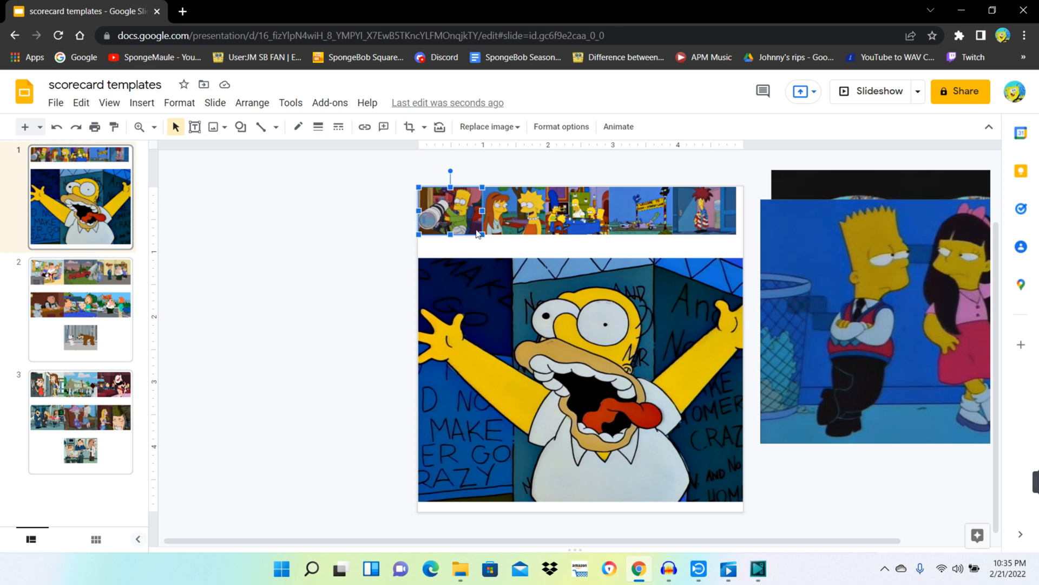
Select an episode image to begin arranging the rows.
{"action": "left_click", "coordinate": [580, 381]}
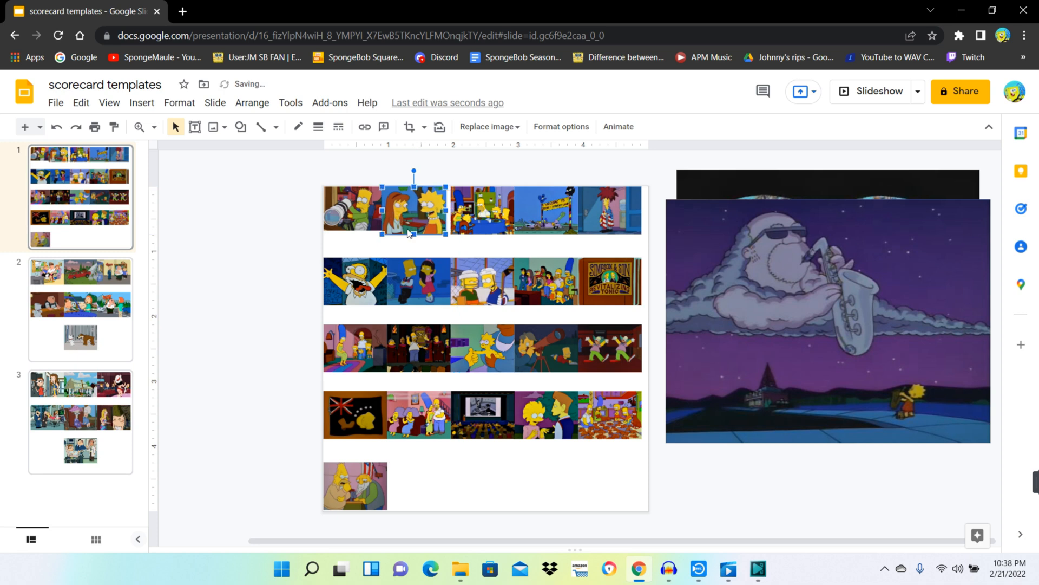
{"action": "mouse_move", "coordinate": [449, 242]}
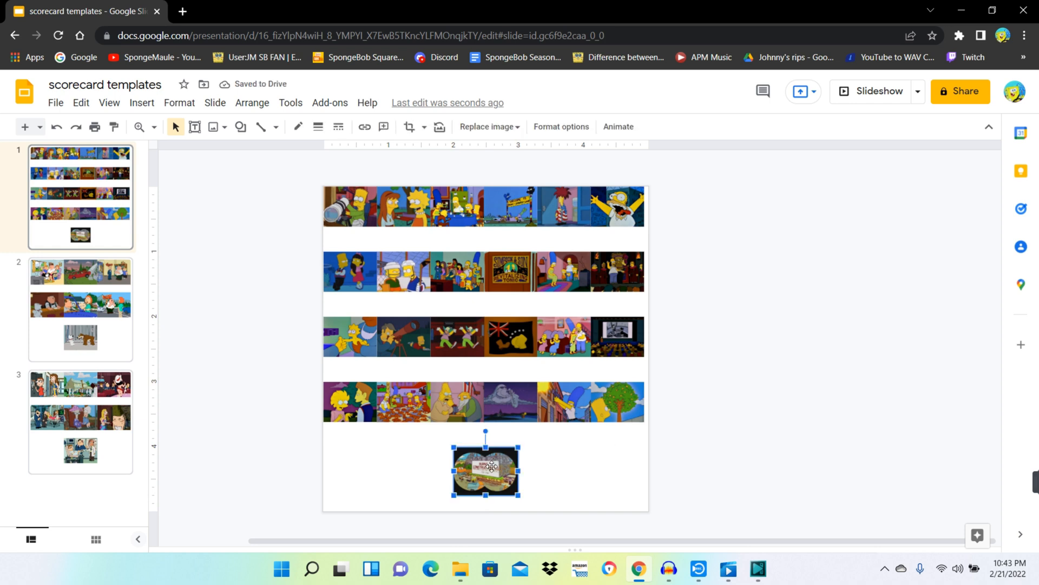
{"action": "left_click", "coordinate": [553, 473]}
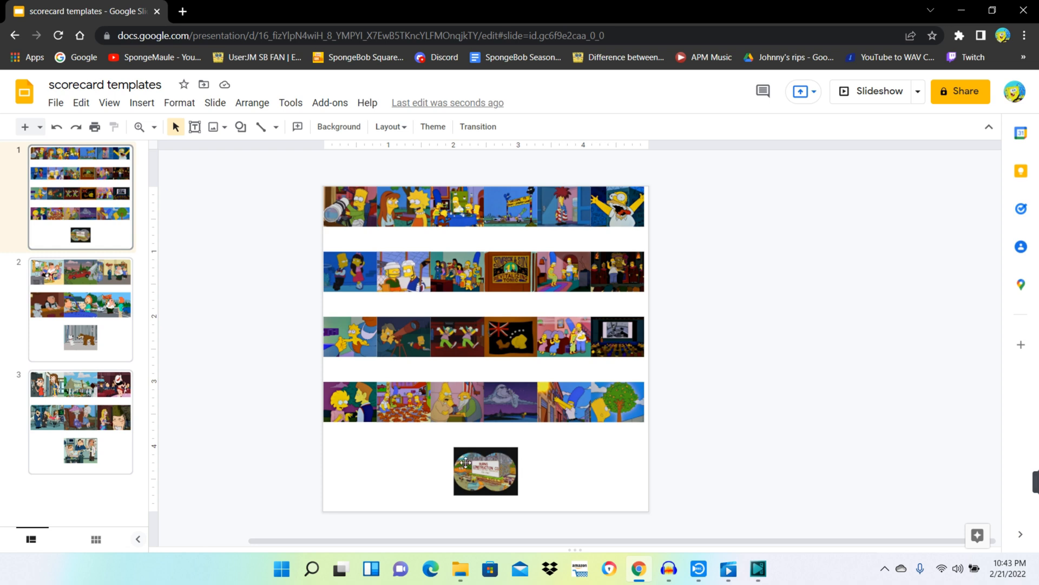
{"action": "mouse_move", "coordinate": [381, 401]}
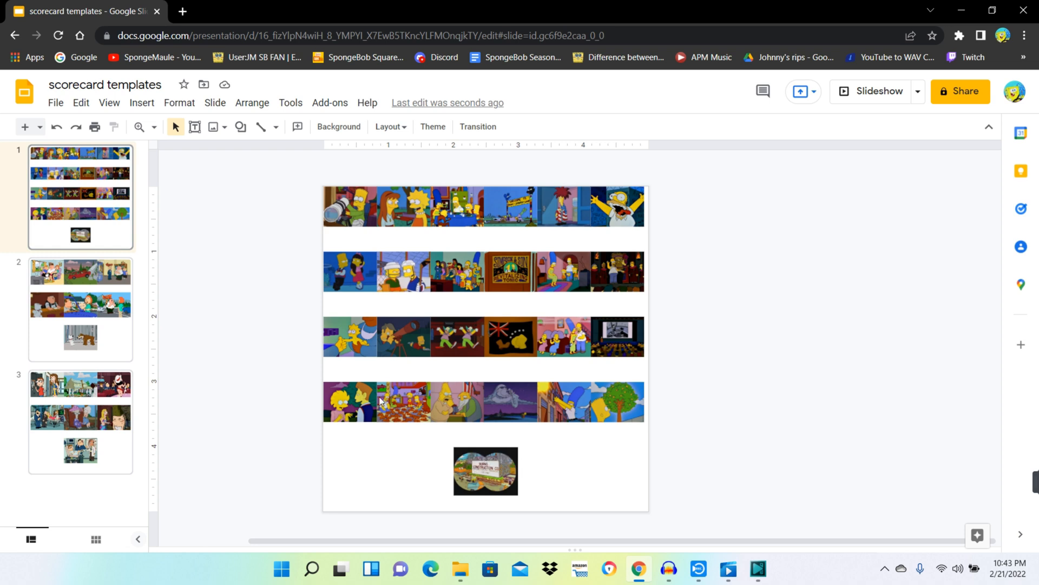
{"action": "mouse_move", "coordinate": [436, 194]}
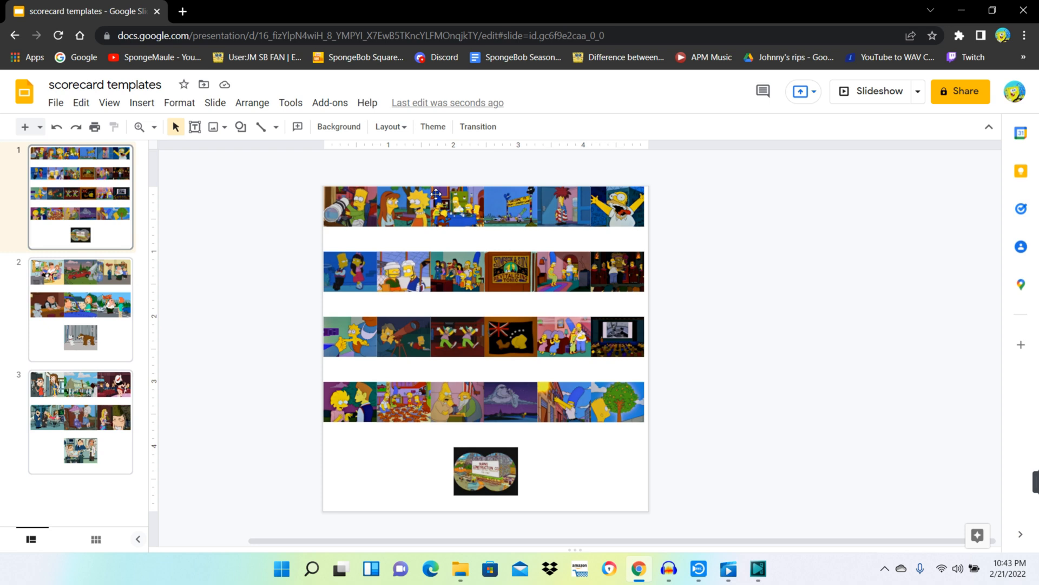
{"action": "mouse_move", "coordinate": [500, 372]}
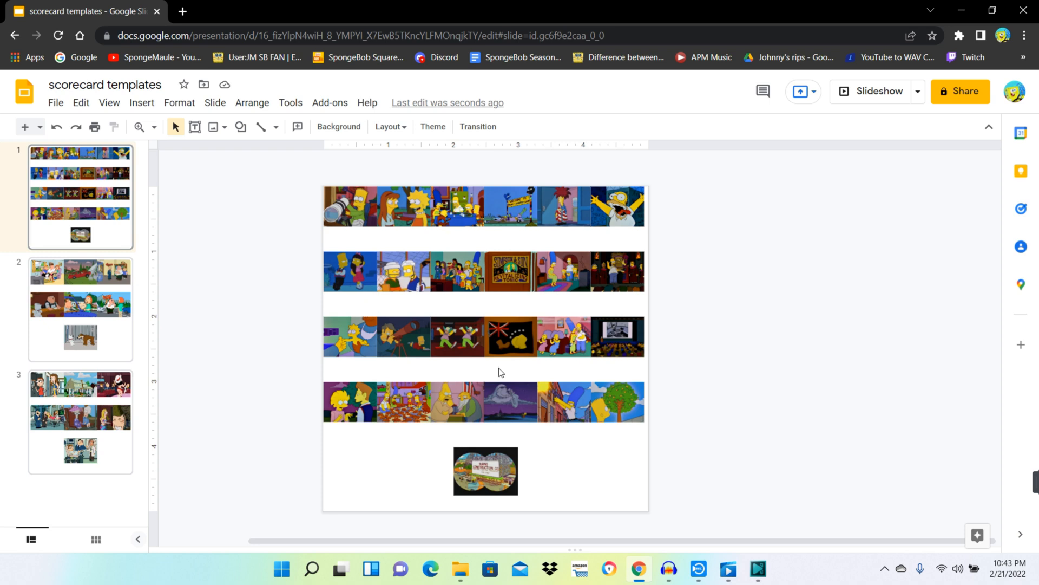
{"action": "mouse_move", "coordinate": [464, 320]}
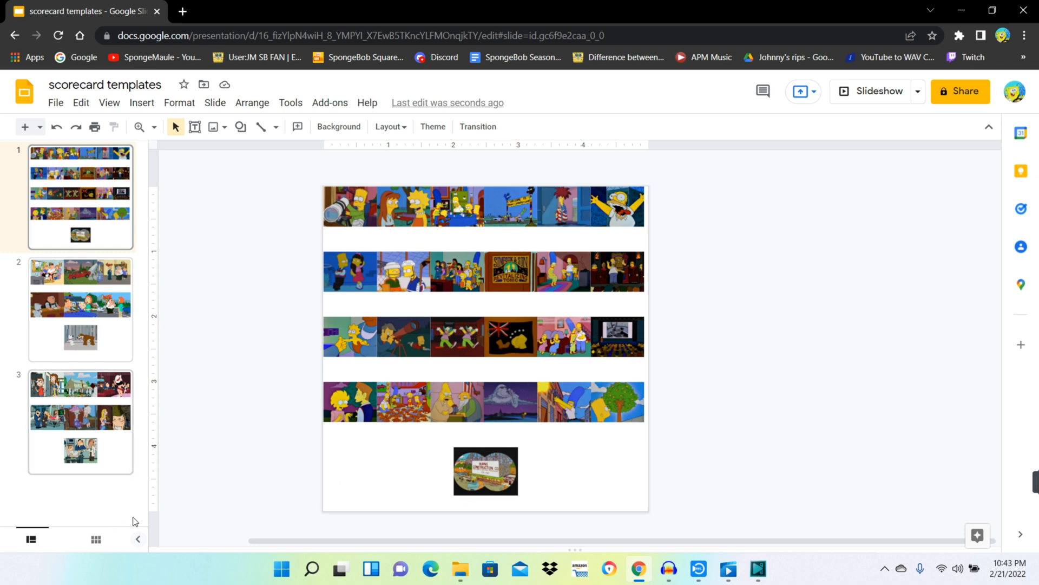
{"action": "mouse_move", "coordinate": [657, 310]}
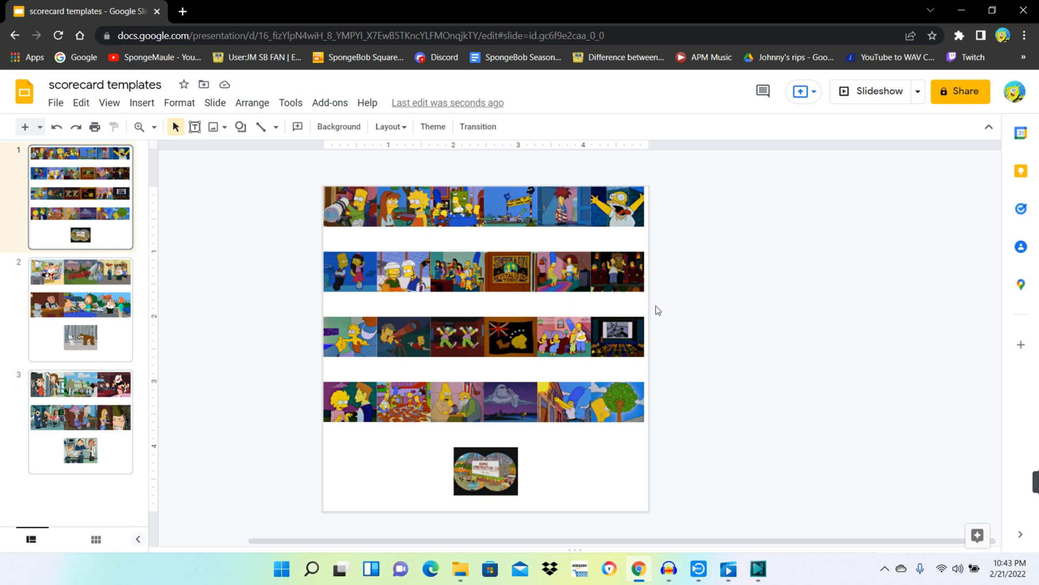
{"action": "mouse_move", "coordinate": [575, 372]}
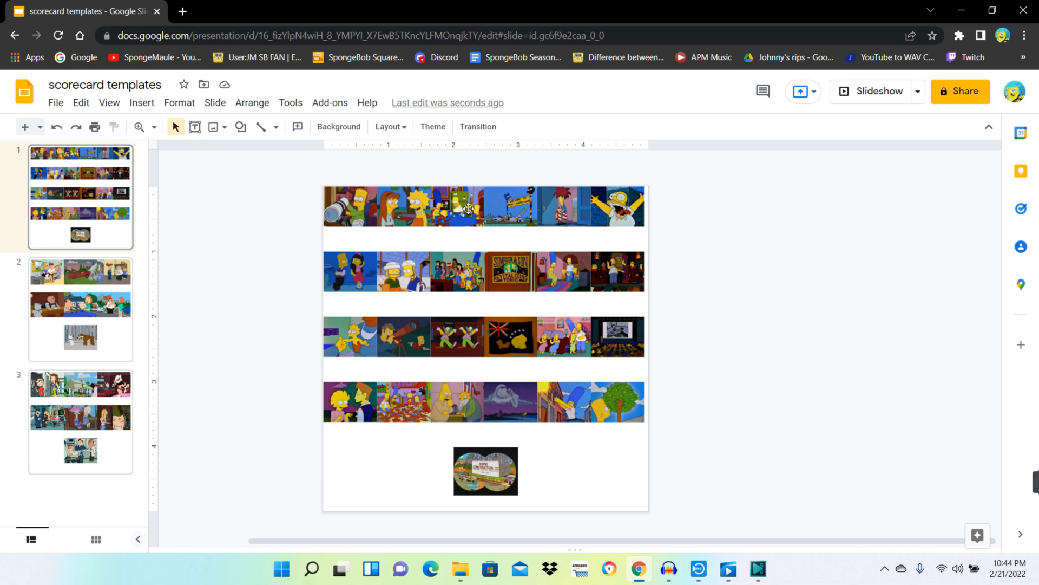
{"action": "mouse_move", "coordinate": [508, 401]}
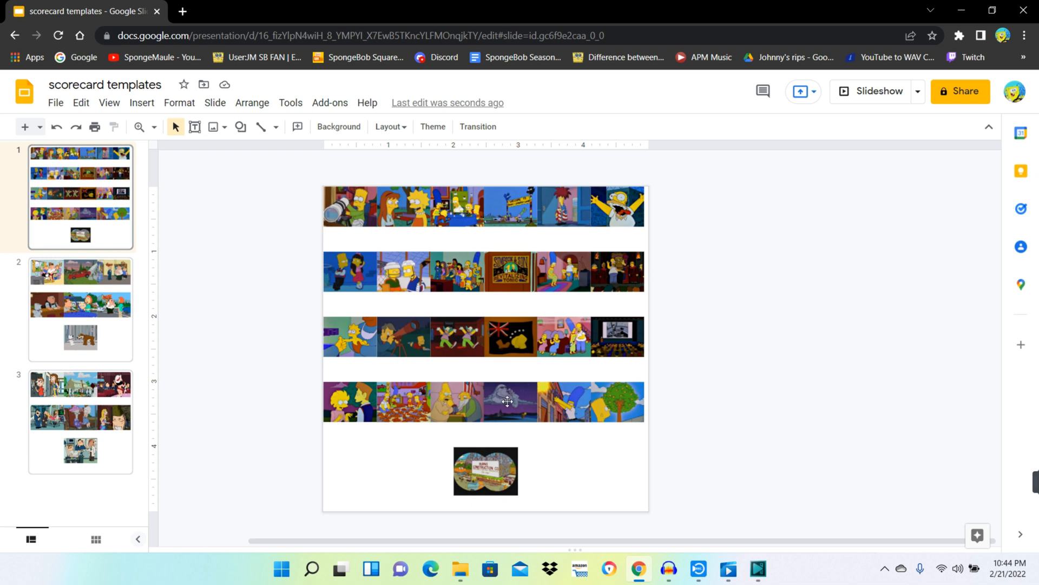
{"action": "mouse_move", "coordinate": [212, 10]}
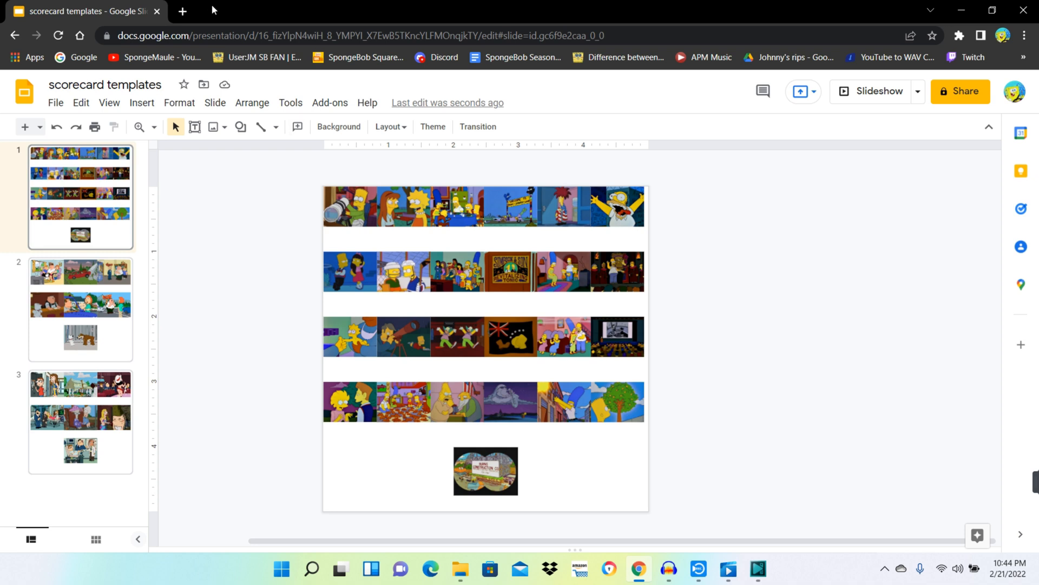
{"action": "mouse_move", "coordinate": [183, 11]}
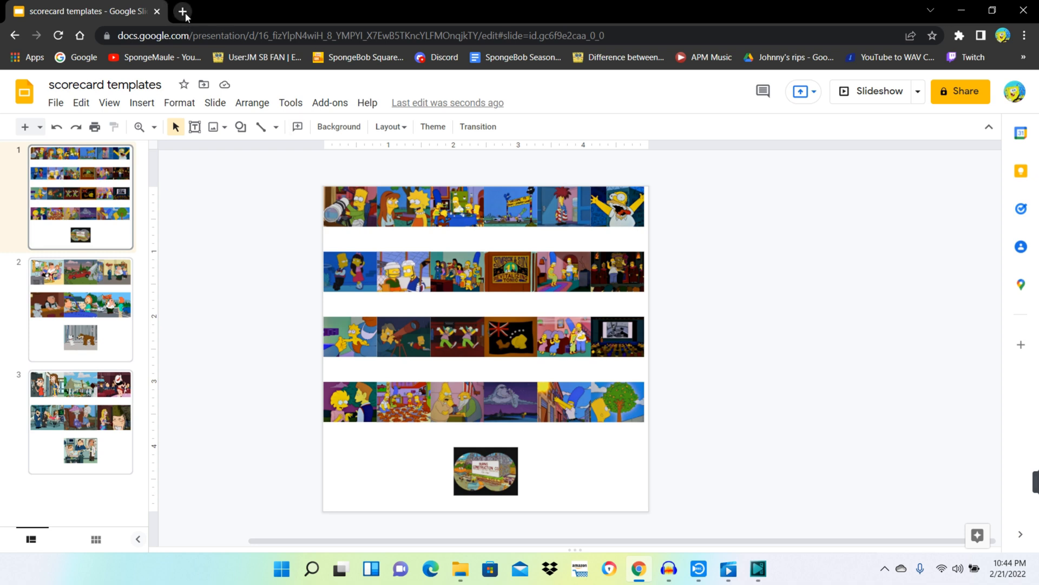
Switch to the Cartoons/Seasons/Movies Scorecards deck and inspect The Simpsons logo.
{"action": "left_click", "coordinate": [183, 11]}
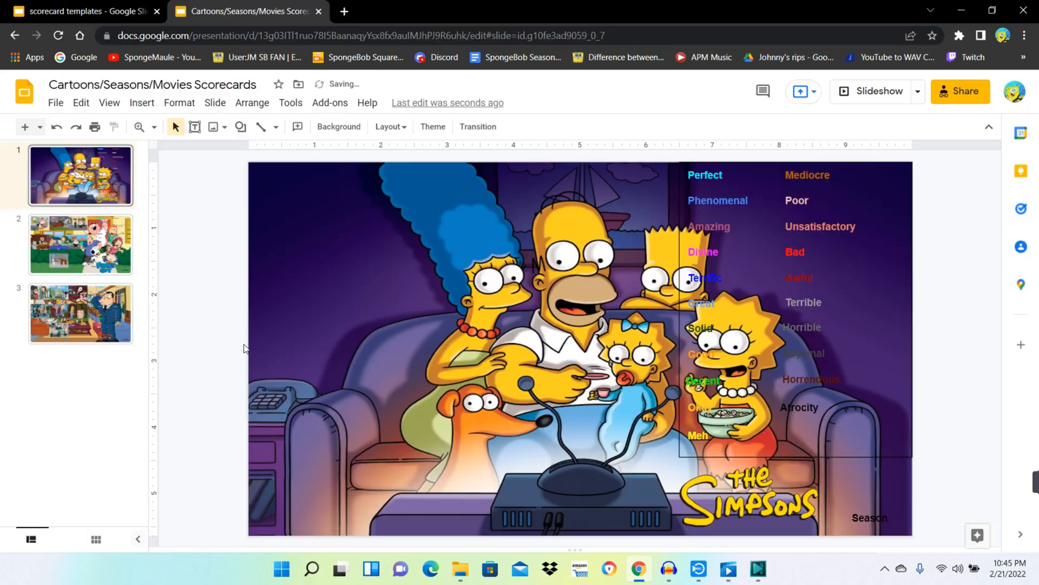
{"action": "mouse_move", "coordinate": [352, 248]}
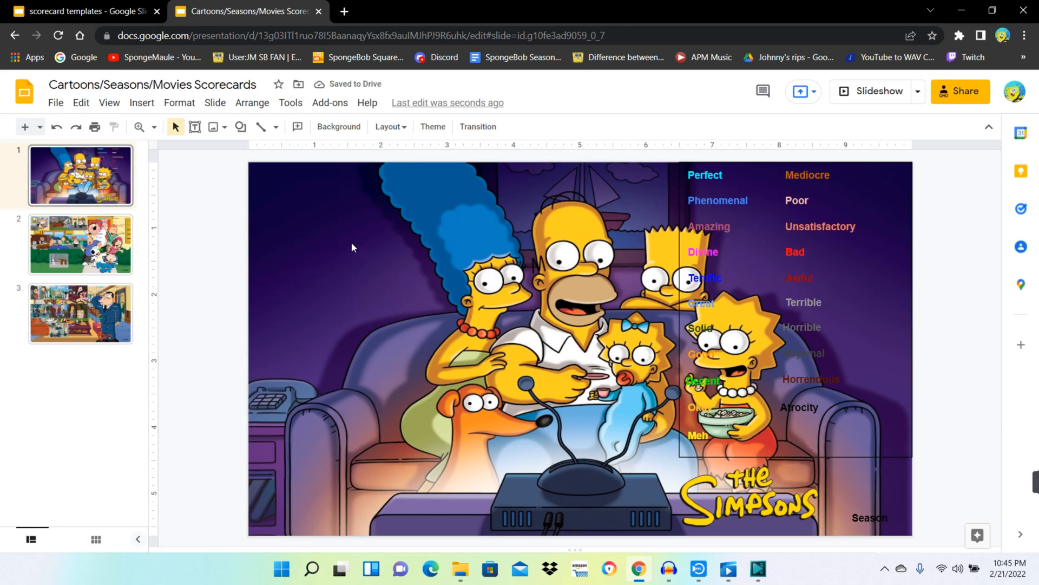
{"action": "mouse_move", "coordinate": [436, 331]}
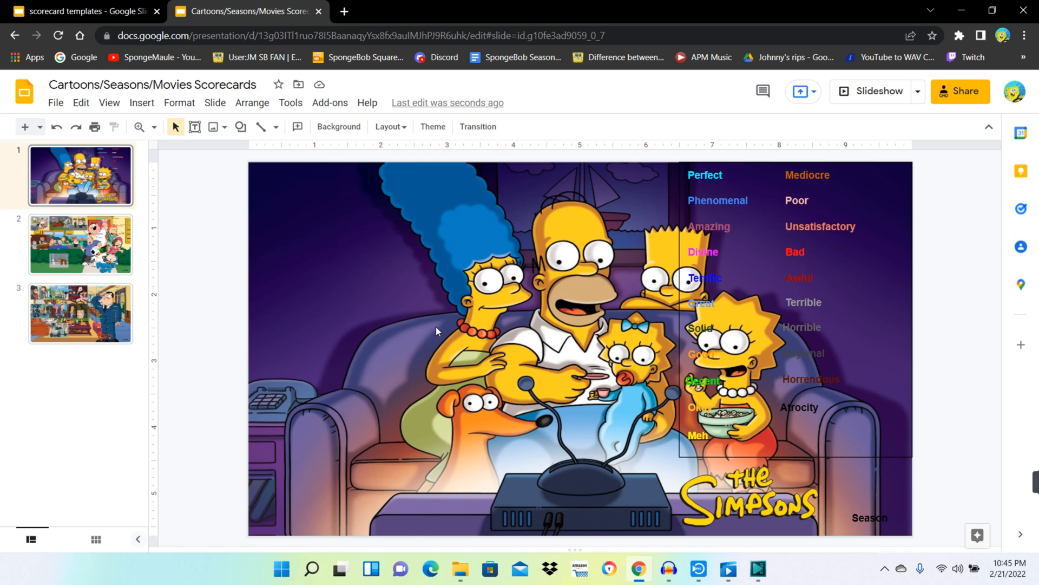
{"action": "mouse_move", "coordinate": [554, 278]}
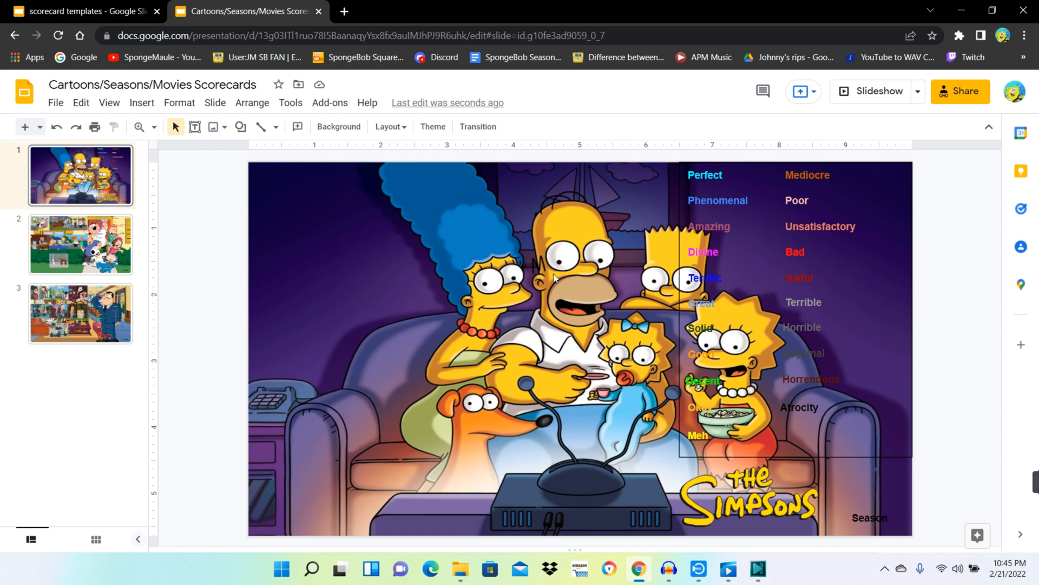
{"action": "mouse_move", "coordinate": [516, 302]}
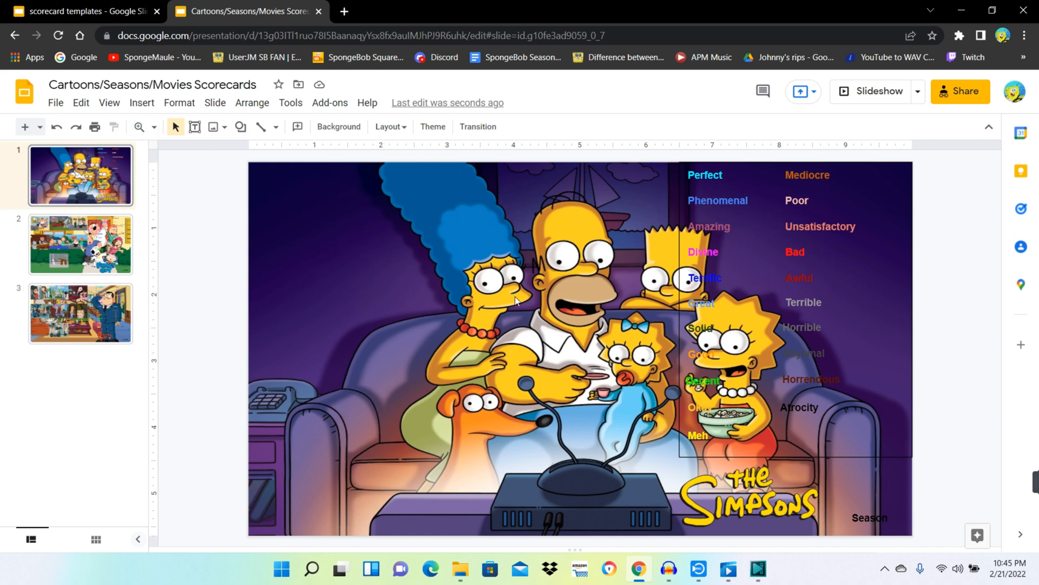
{"action": "mouse_move", "coordinate": [650, 224]}
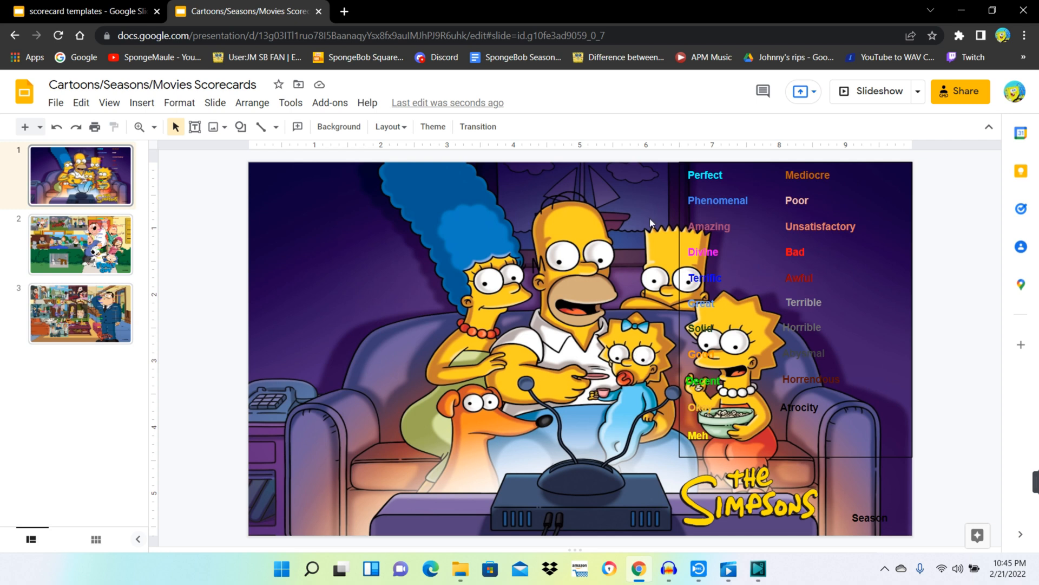
{"action": "mouse_move", "coordinate": [523, 412]}
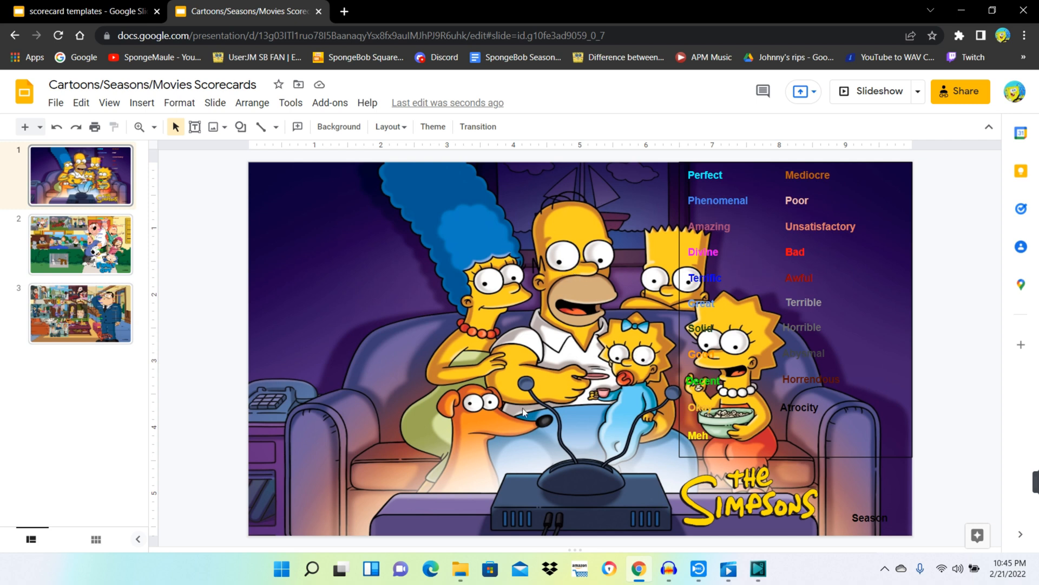
{"action": "left_click", "coordinate": [748, 494]}
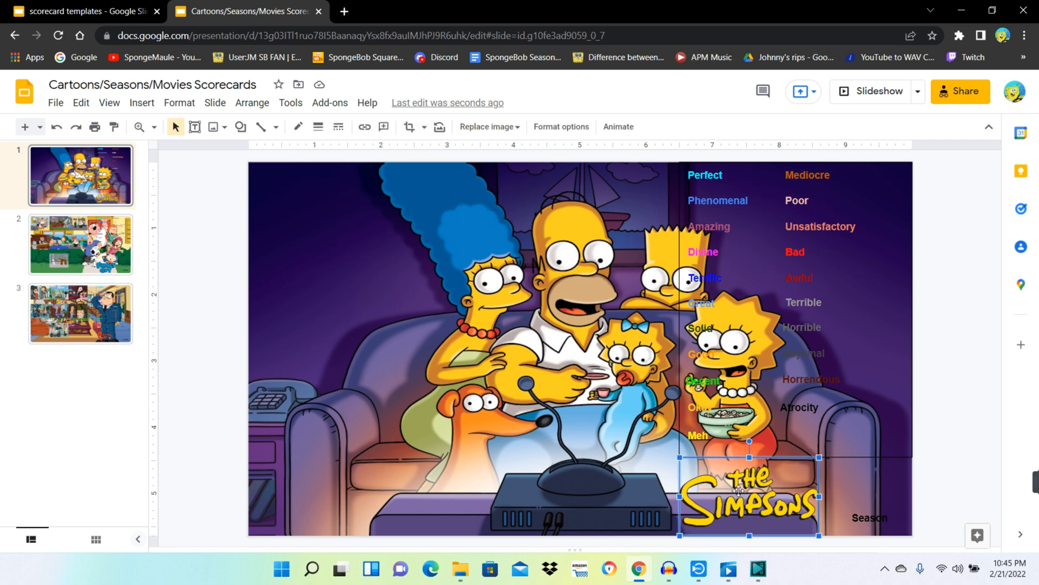
{"action": "mouse_move", "coordinate": [410, 460]}
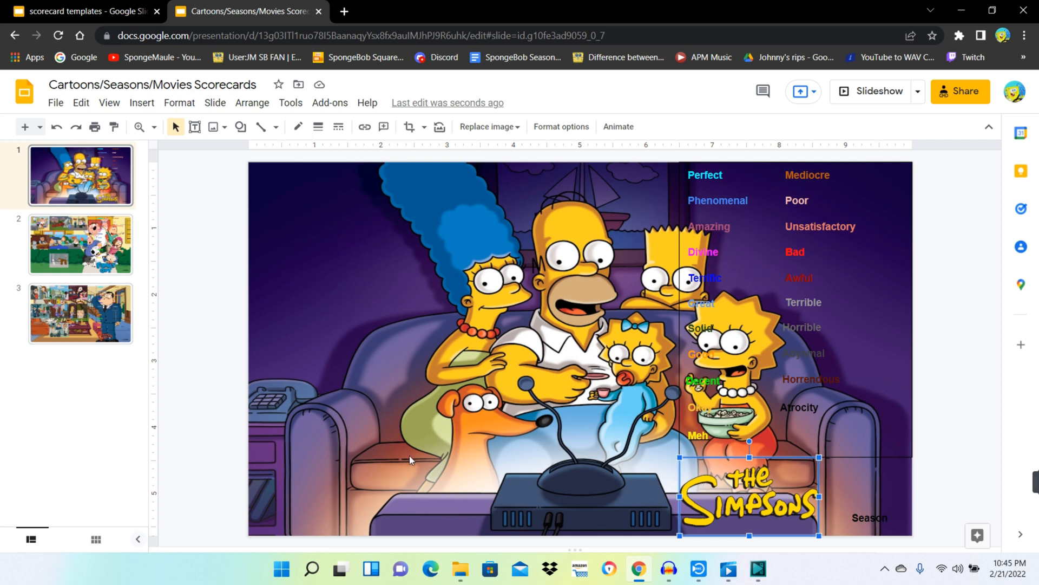
{"action": "left_click", "coordinate": [869, 518]}
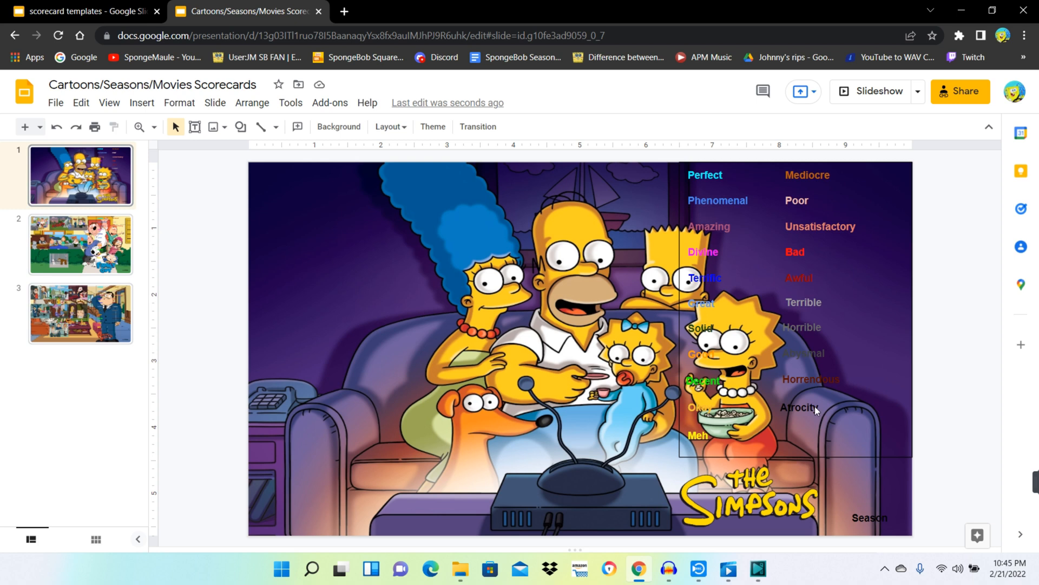
{"action": "mouse_move", "coordinate": [602, 260]}
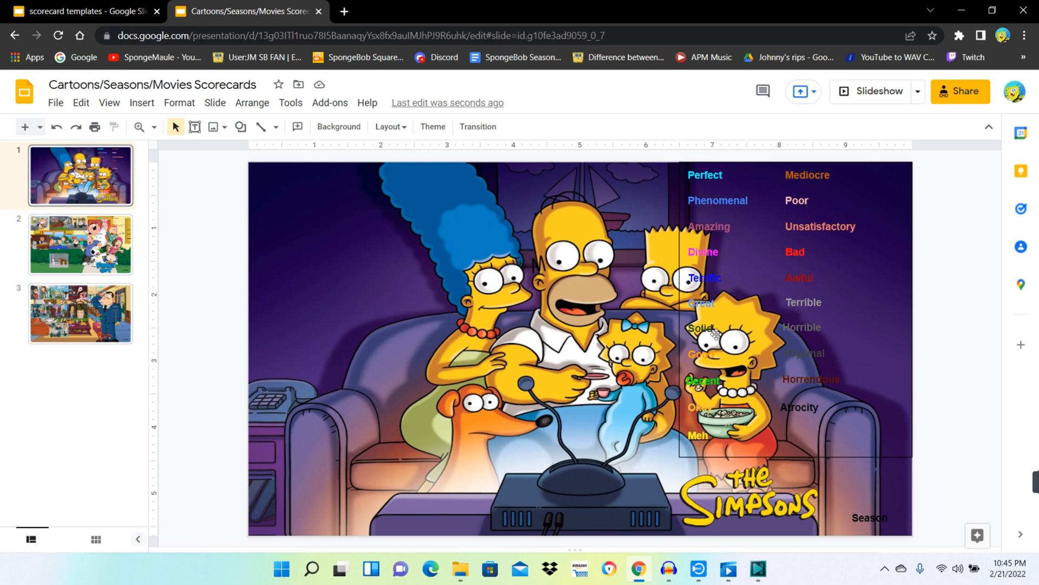
{"action": "mouse_move", "coordinate": [746, 152]}
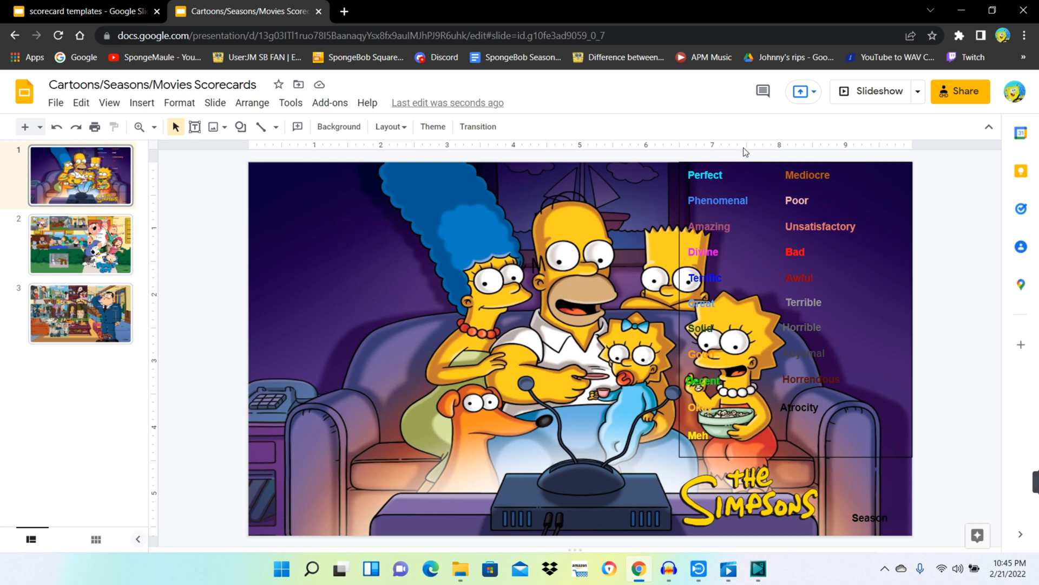
{"action": "mouse_move", "coordinate": [714, 297]}
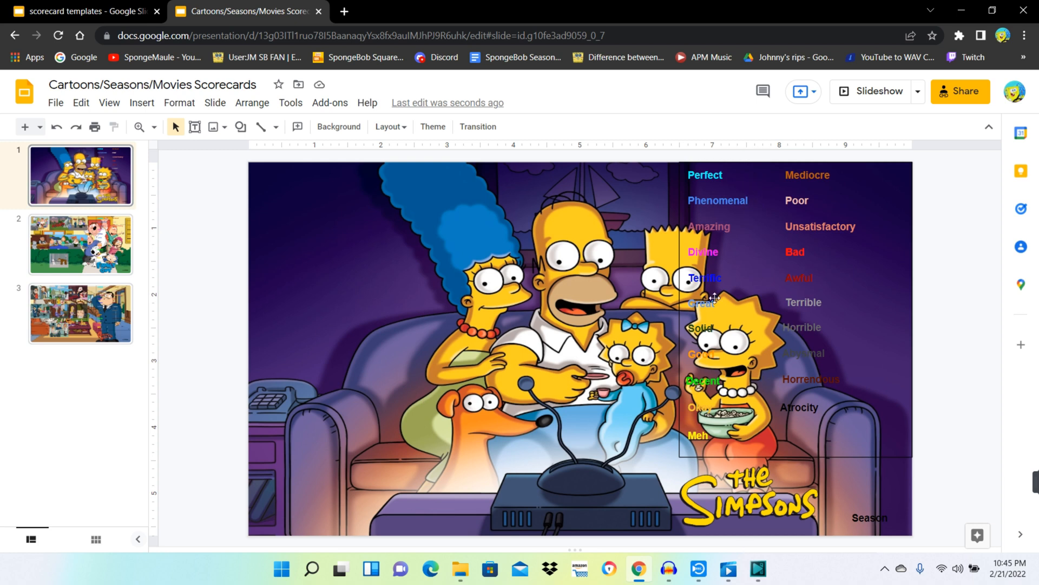
{"action": "mouse_move", "coordinate": [698, 154]}
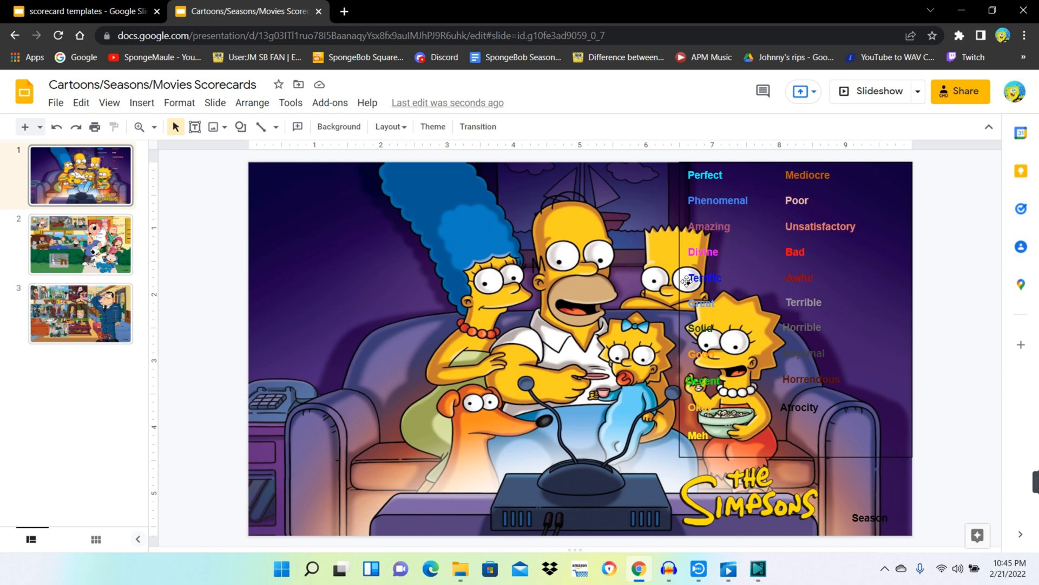
{"action": "mouse_move", "coordinate": [714, 206]}
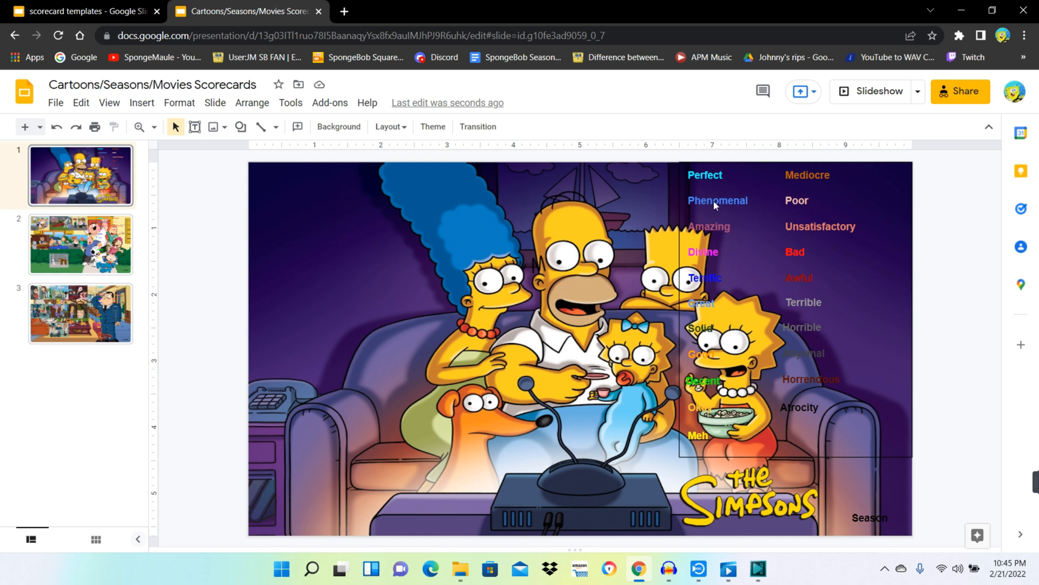
{"action": "mouse_move", "coordinate": [806, 22]}
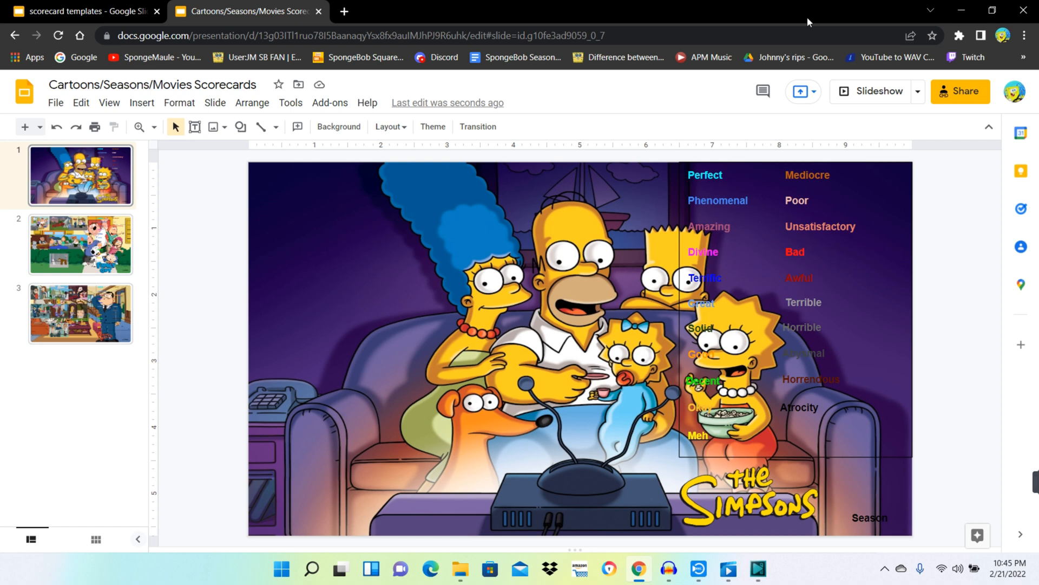
{"action": "mouse_move", "coordinate": [694, 135]}
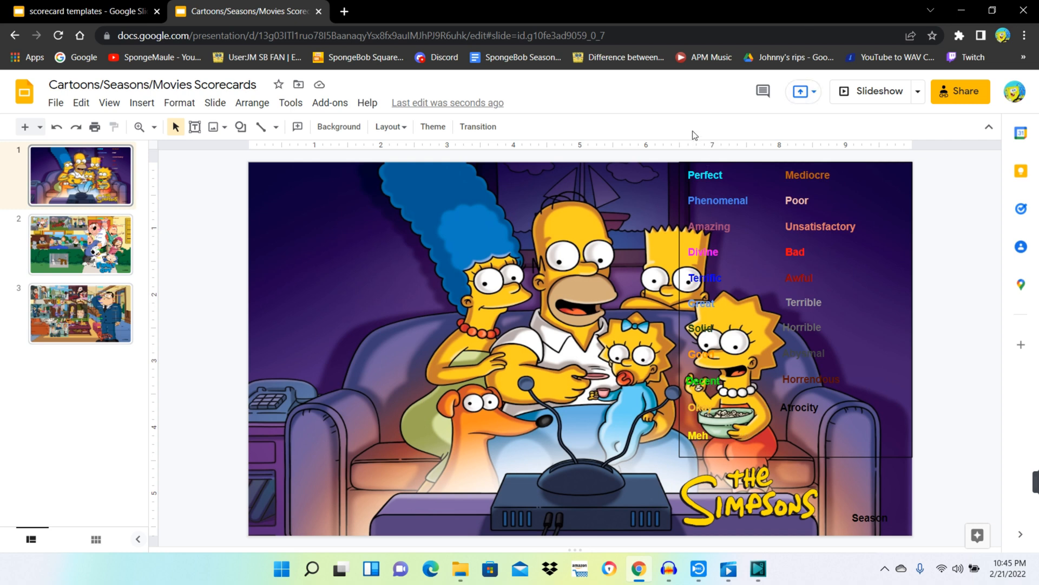
{"action": "mouse_move", "coordinate": [727, 295]}
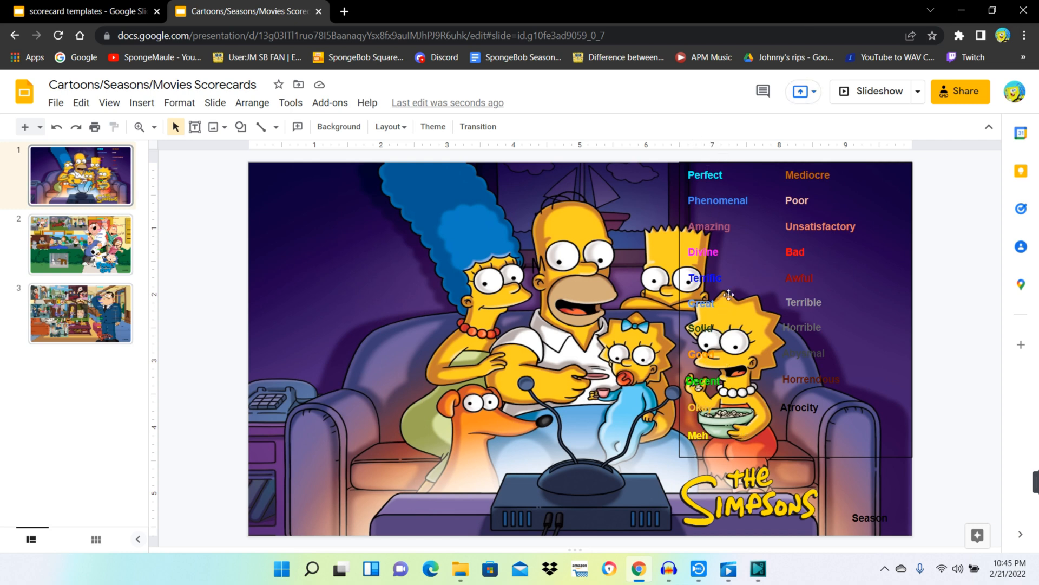
{"action": "mouse_move", "coordinate": [361, 301]}
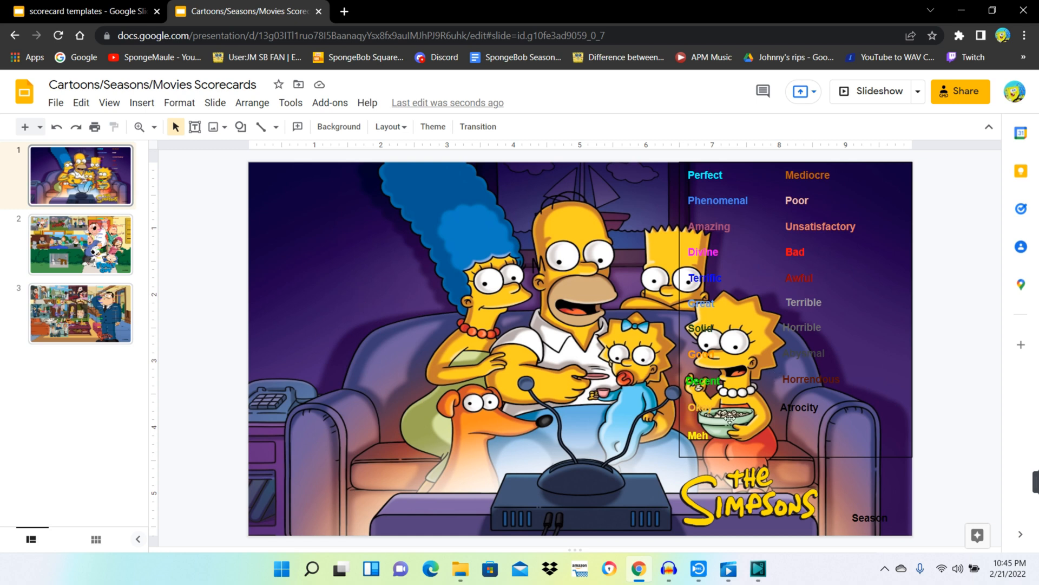
{"action": "mouse_move", "coordinate": [838, 283]}
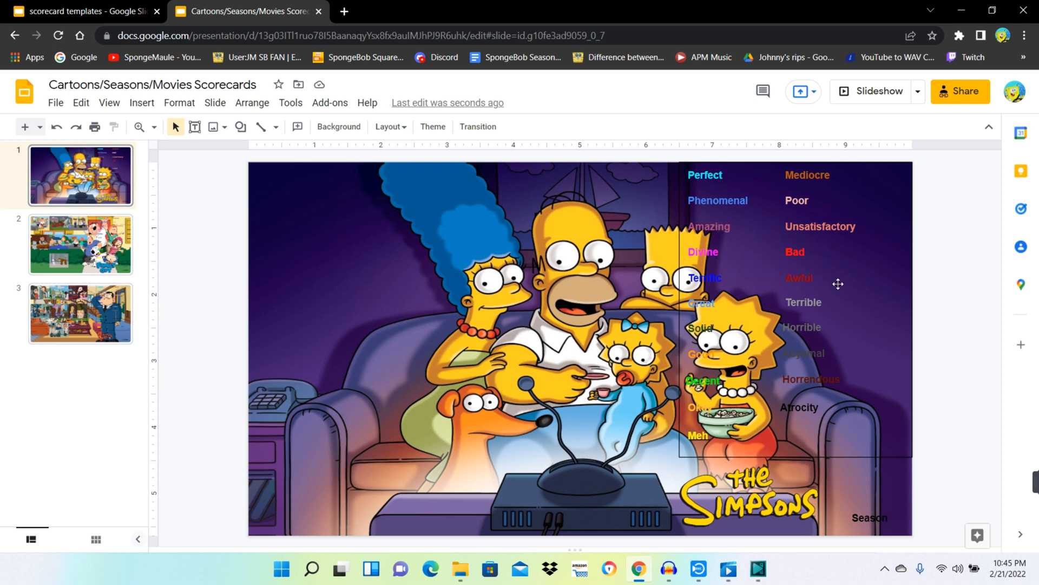
{"action": "mouse_move", "coordinate": [712, 266]}
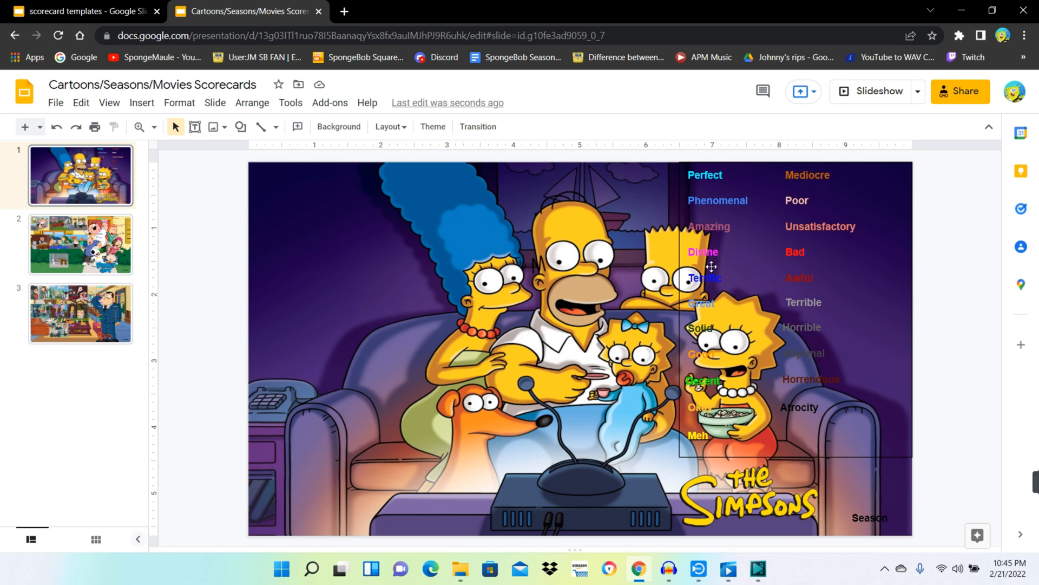
{"action": "mouse_move", "coordinate": [11, 6]}
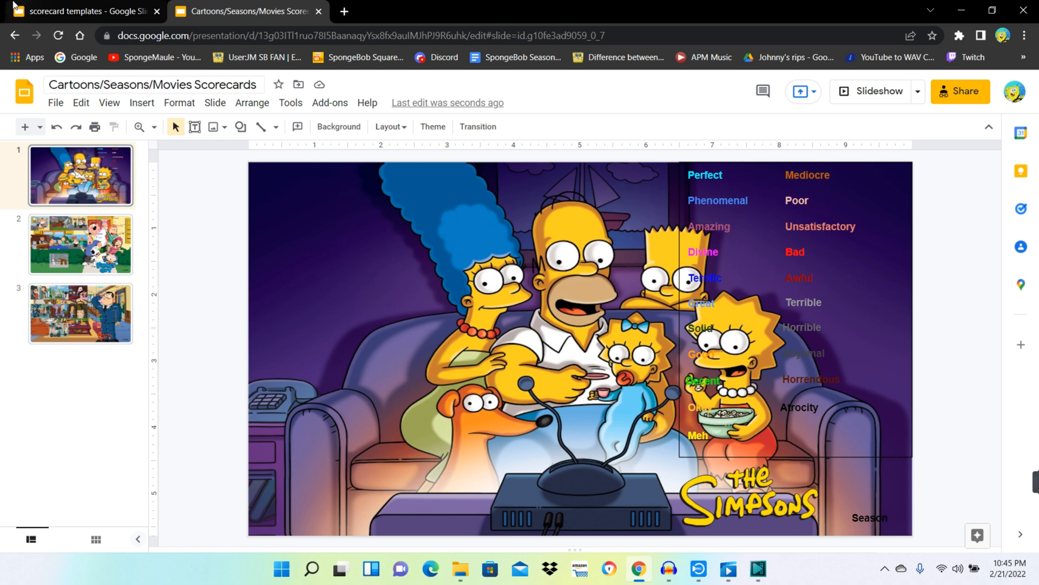
{"action": "mouse_move", "coordinate": [85, 11]}
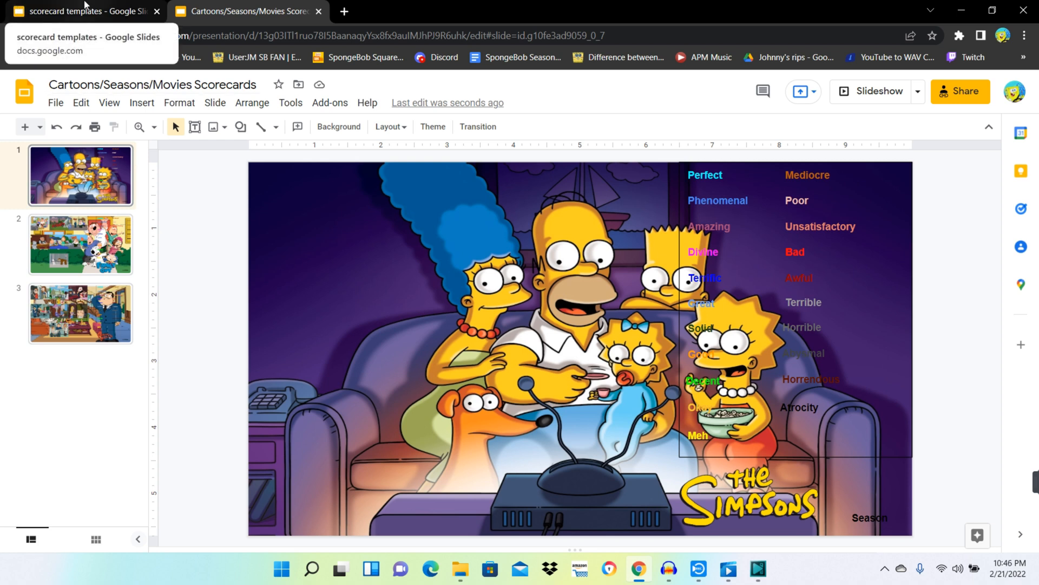
Set the scorecard templates' first slide background colour to Transparent.
{"action": "left_click", "coordinate": [79, 11]}
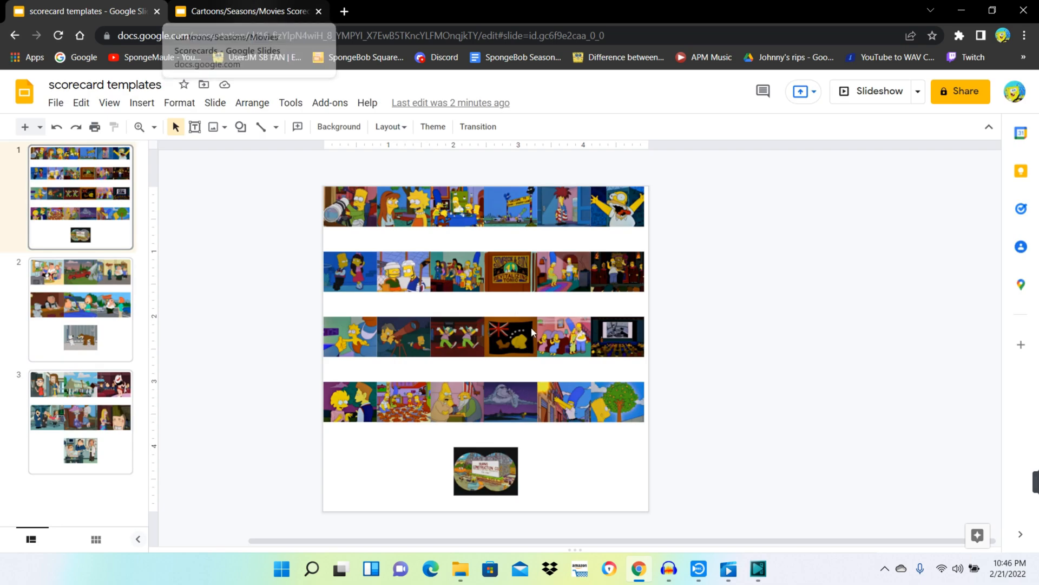
{"action": "mouse_move", "coordinate": [510, 212]}
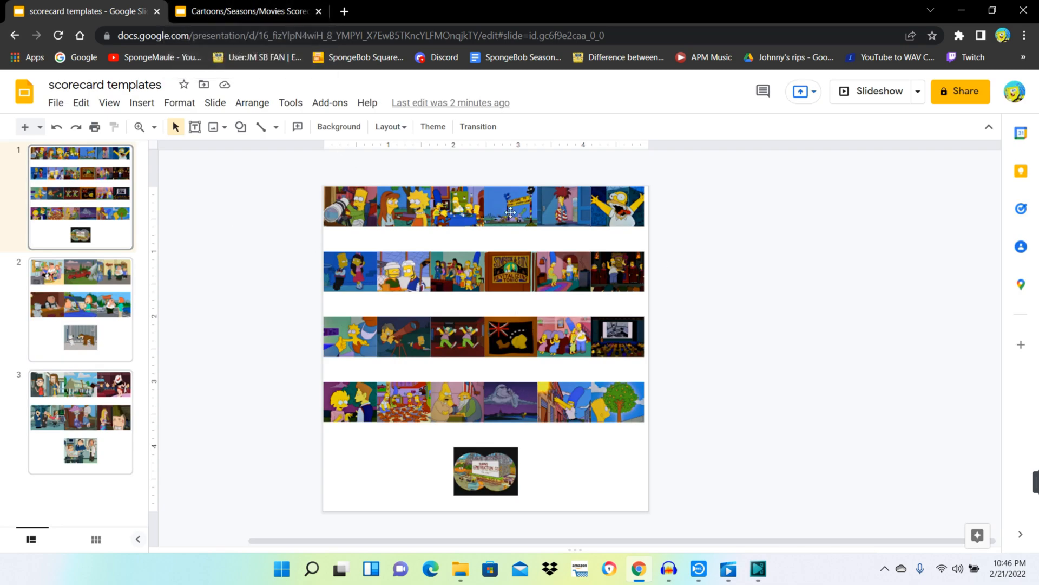
{"action": "left_click", "coordinate": [339, 127]}
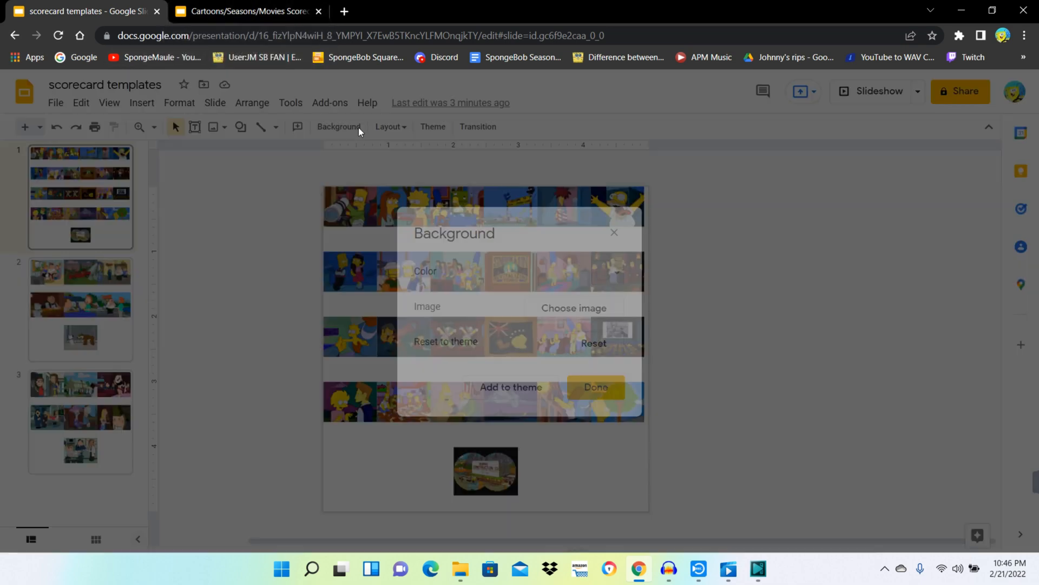
{"action": "left_click", "coordinate": [605, 273]}
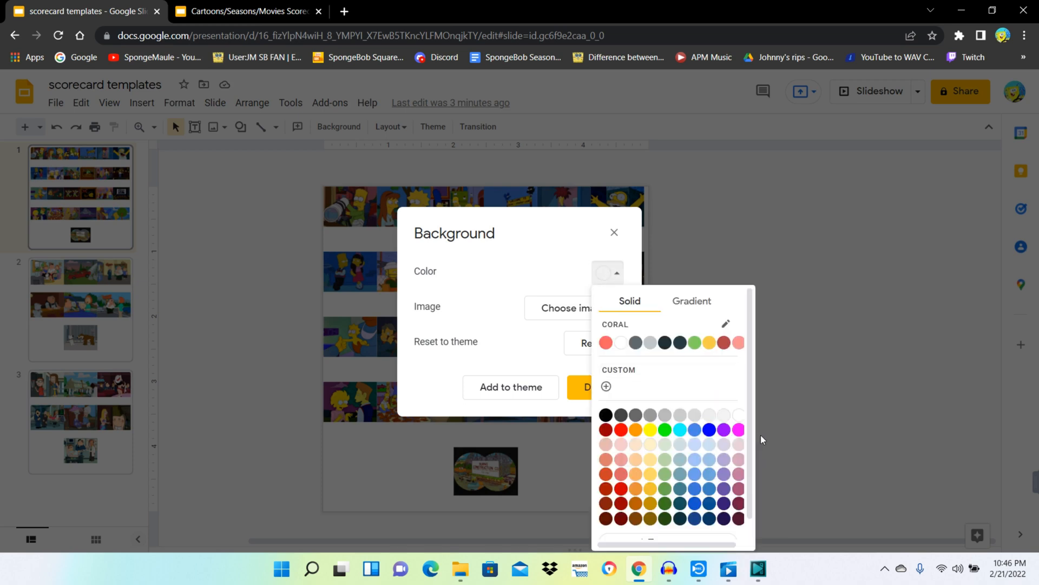
{"action": "scroll", "scroll_direction": "down", "scroll_amount": 3}
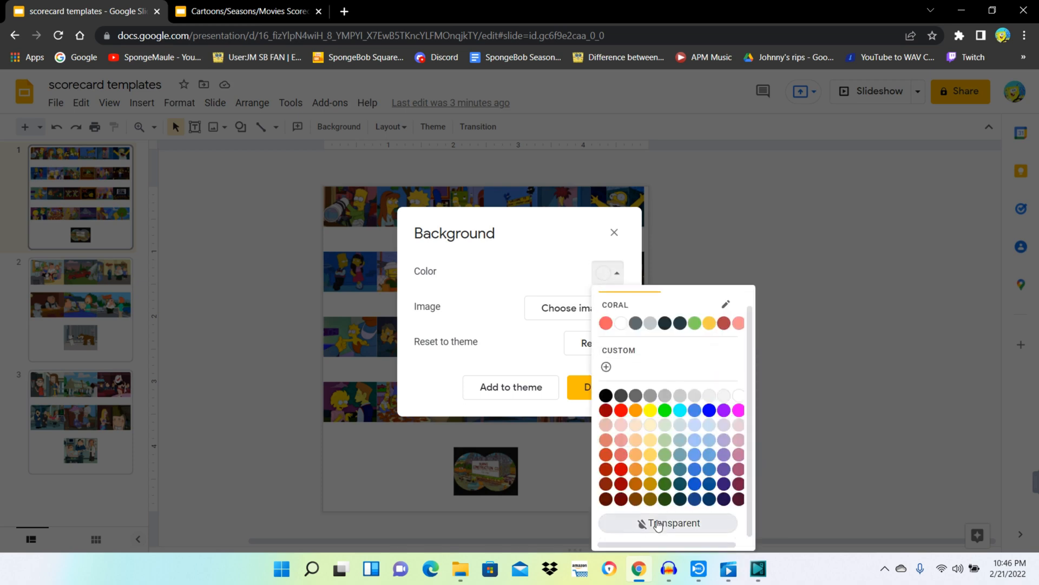
{"action": "left_click", "coordinate": [674, 523]}
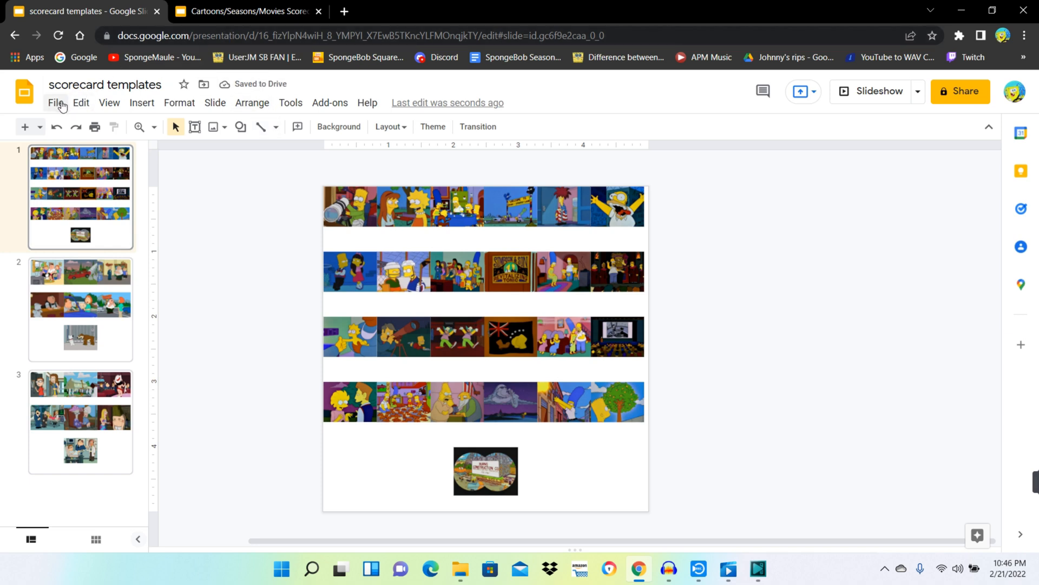
Download the current slide as a PNG image.
{"action": "left_click", "coordinate": [56, 103]}
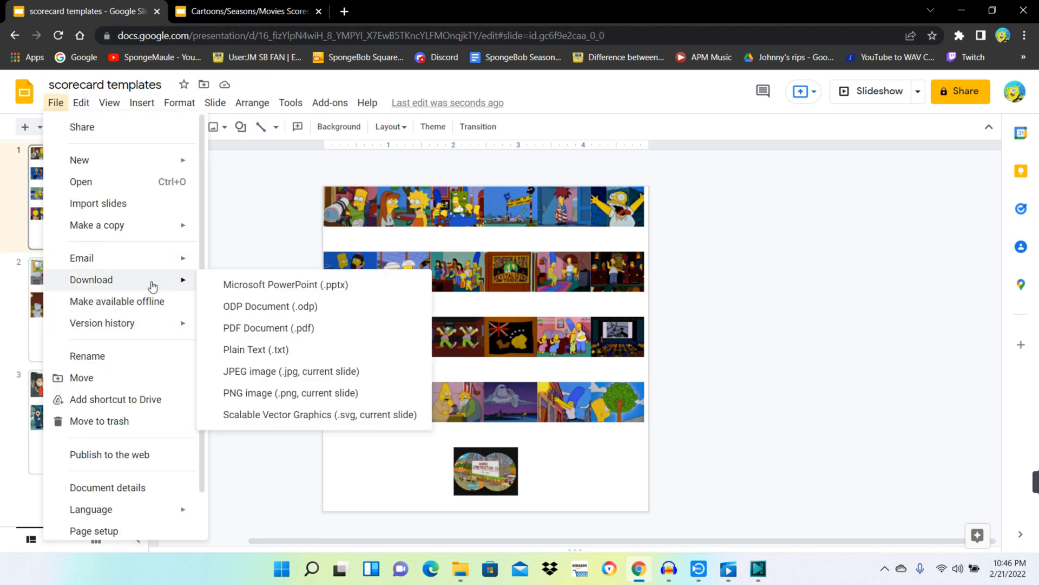
{"action": "mouse_move", "coordinate": [123, 251]}
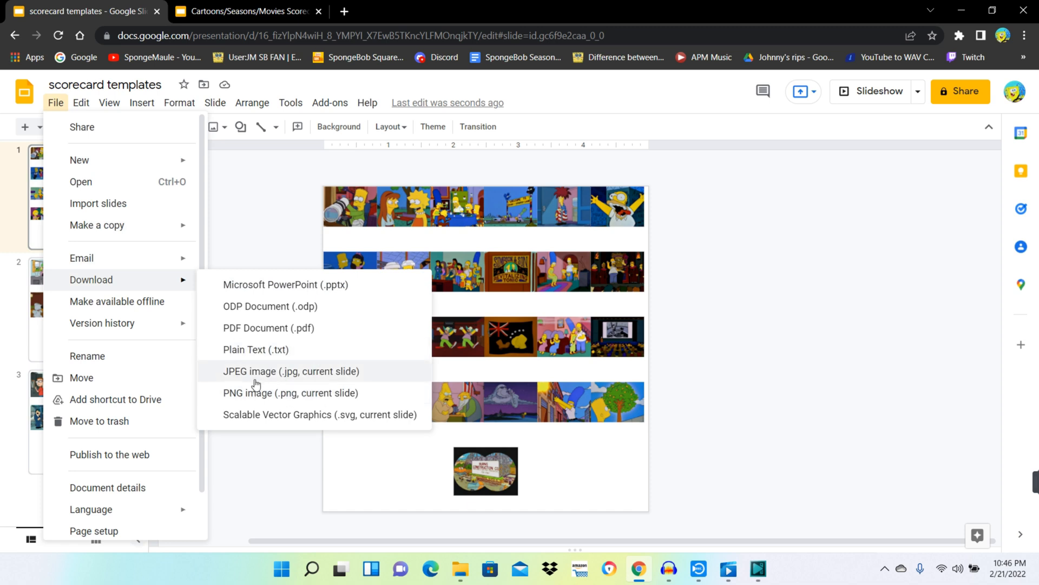
{"action": "mouse_move", "coordinate": [251, 393]}
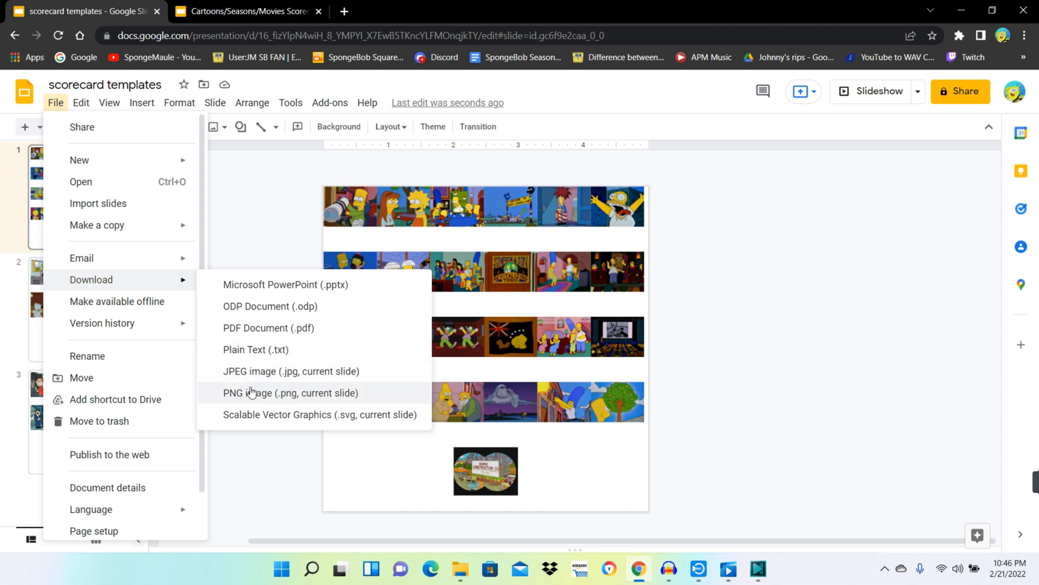
{"action": "left_click", "coordinate": [291, 392]}
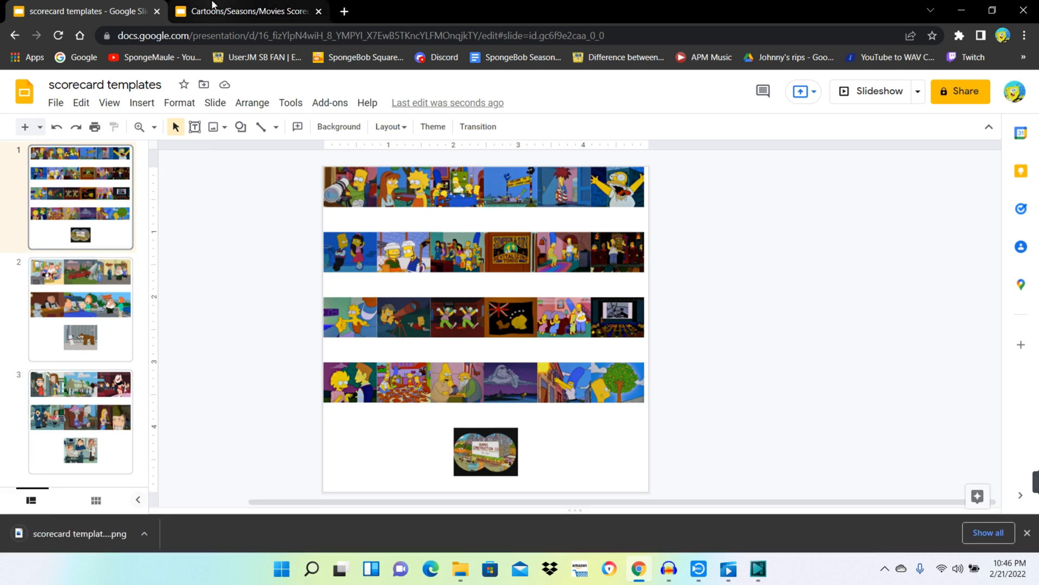
Place the Season 6 episode-image PNG on the Simpsons scorecard slide and enlarge it over the left side.
{"action": "left_click", "coordinate": [245, 11]}
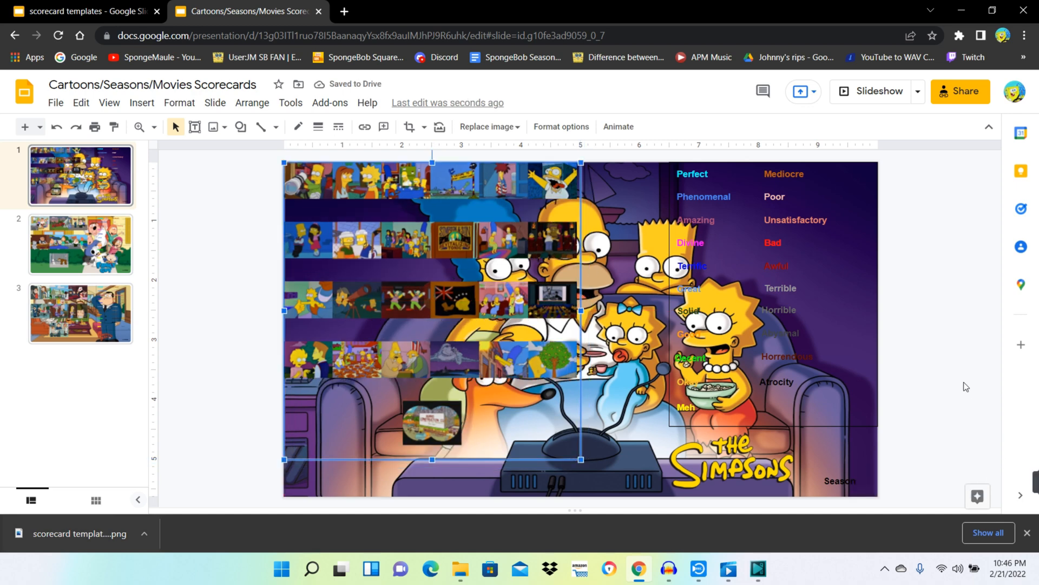
{"action": "left_click", "coordinate": [932, 345]}
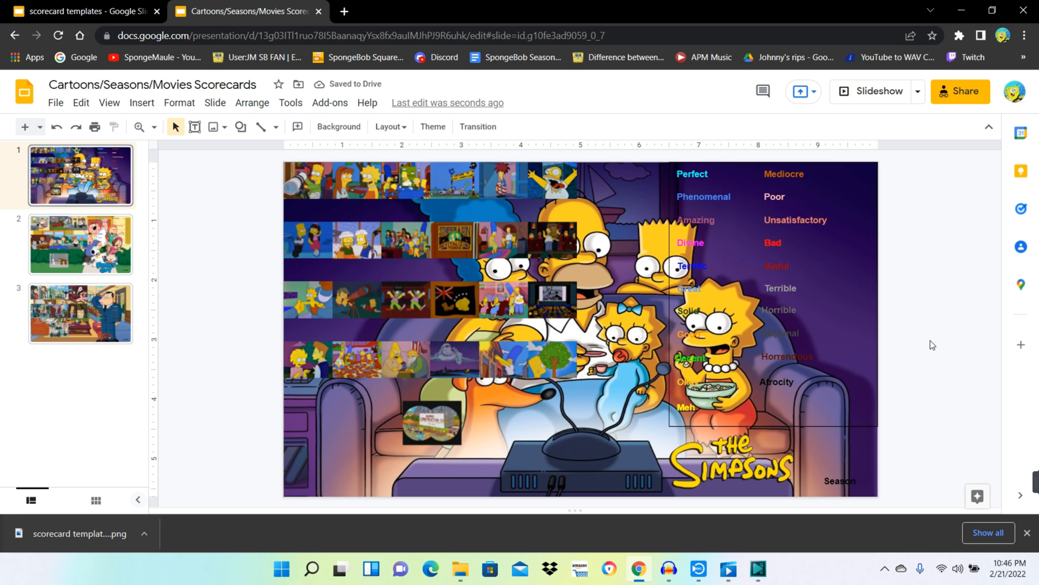
{"action": "mouse_move", "coordinate": [453, 413]}
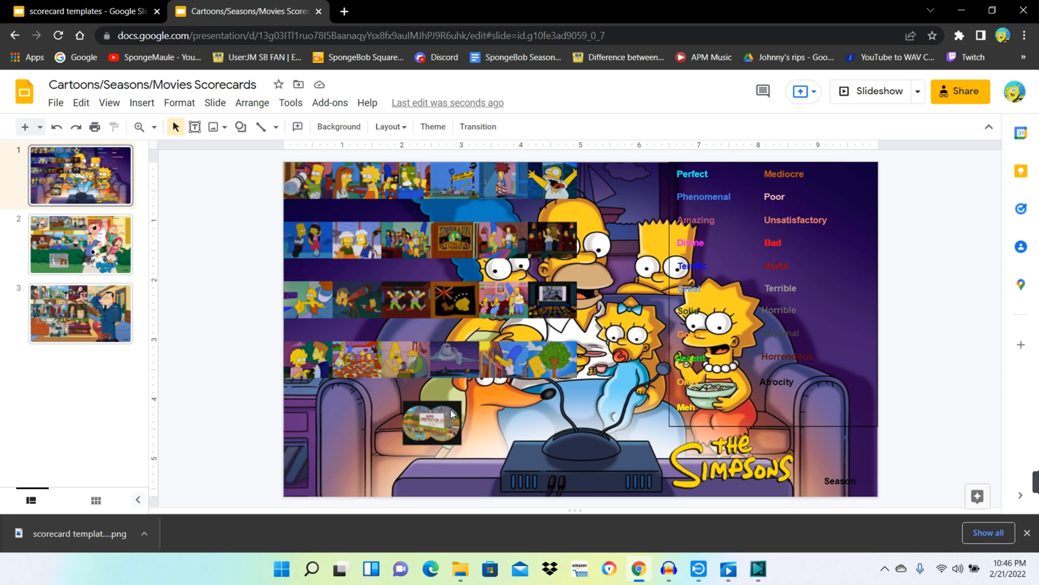
{"action": "left_click", "coordinate": [451, 414]}
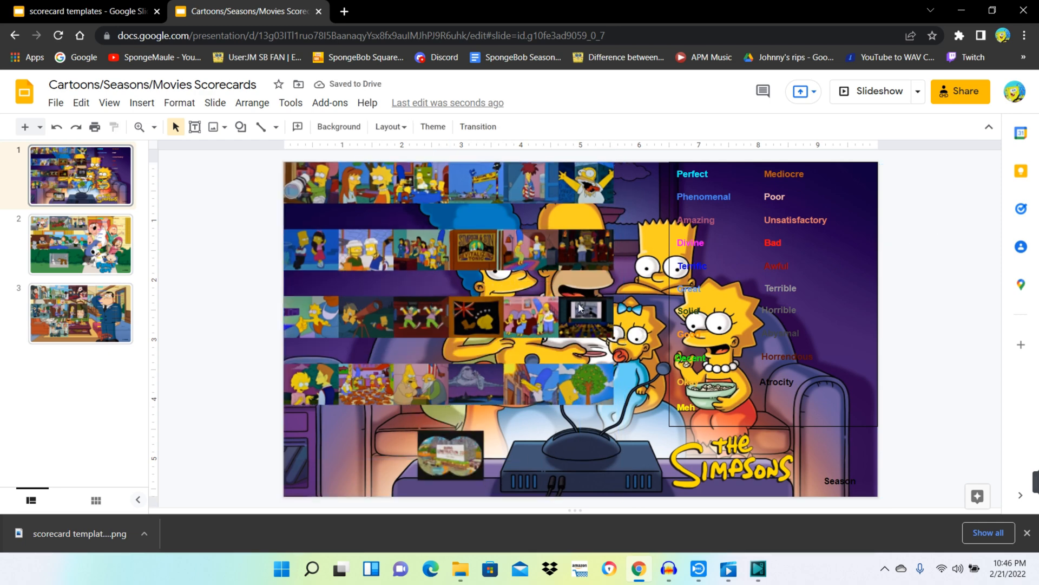
{"action": "mouse_move", "coordinate": [650, 301]}
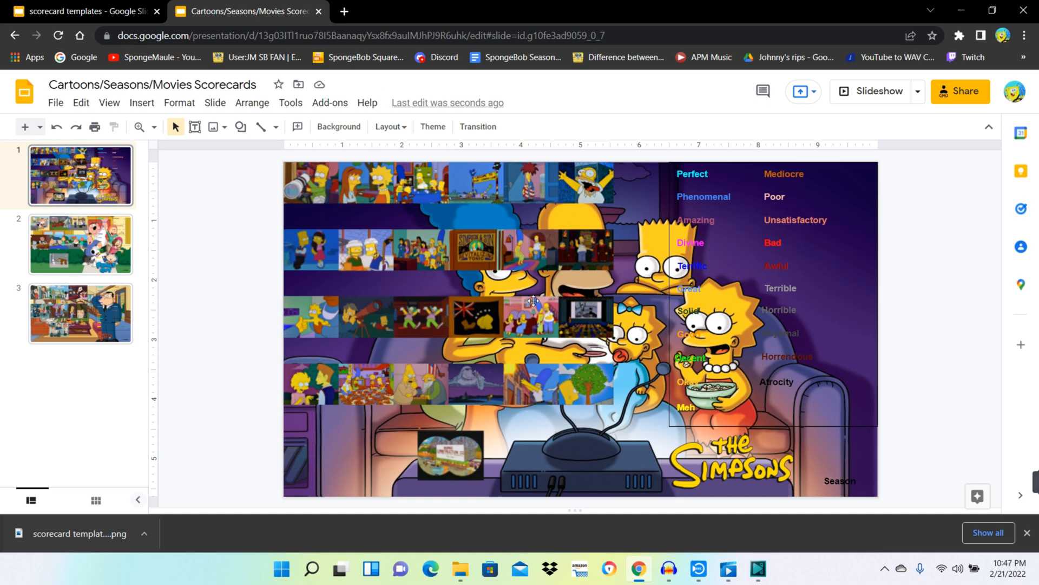
{"action": "mouse_move", "coordinate": [561, 221]}
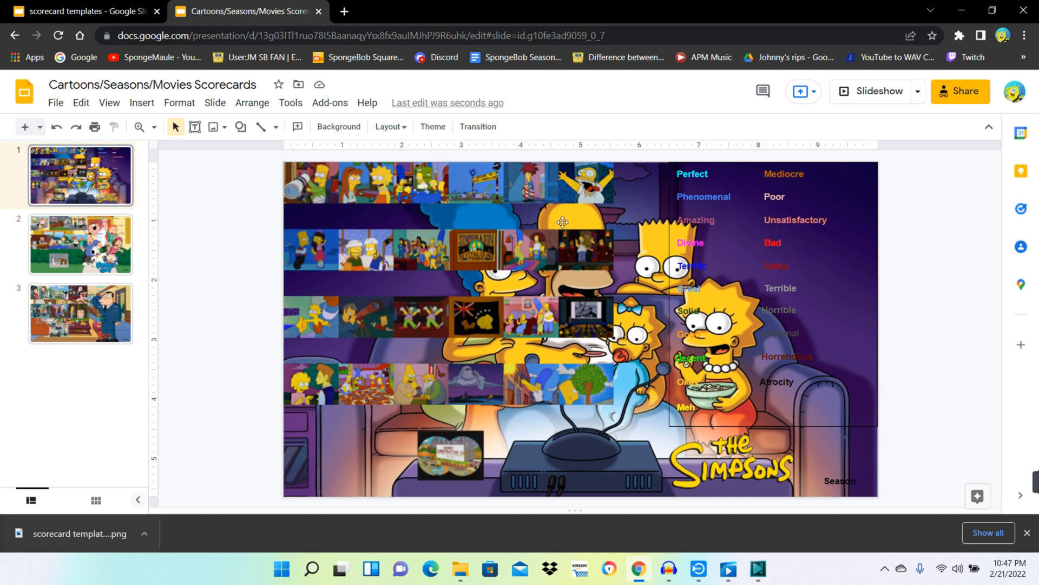
{"action": "mouse_move", "coordinate": [635, 255]}
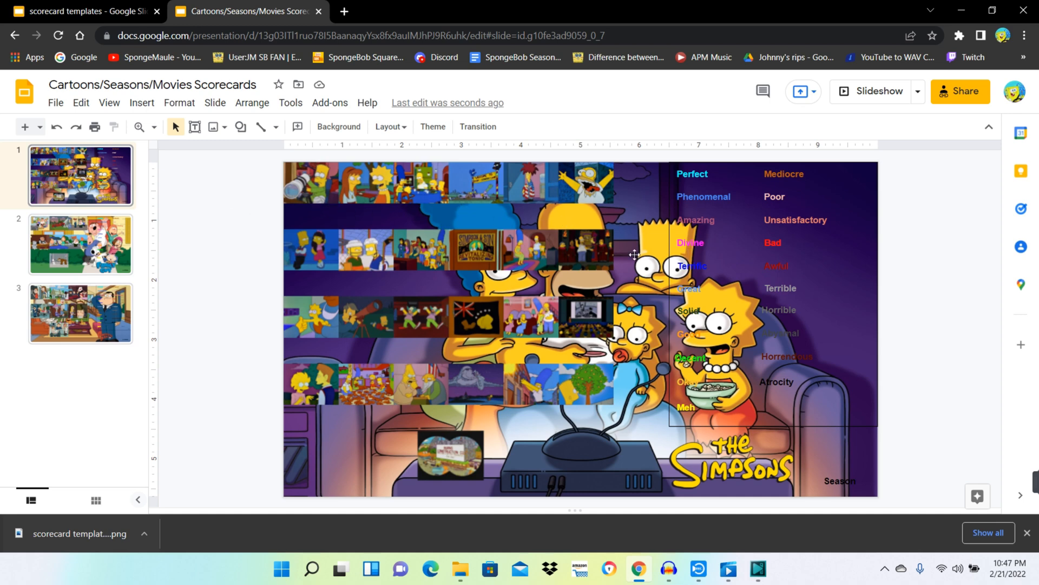
{"action": "mouse_move", "coordinate": [423, 241]}
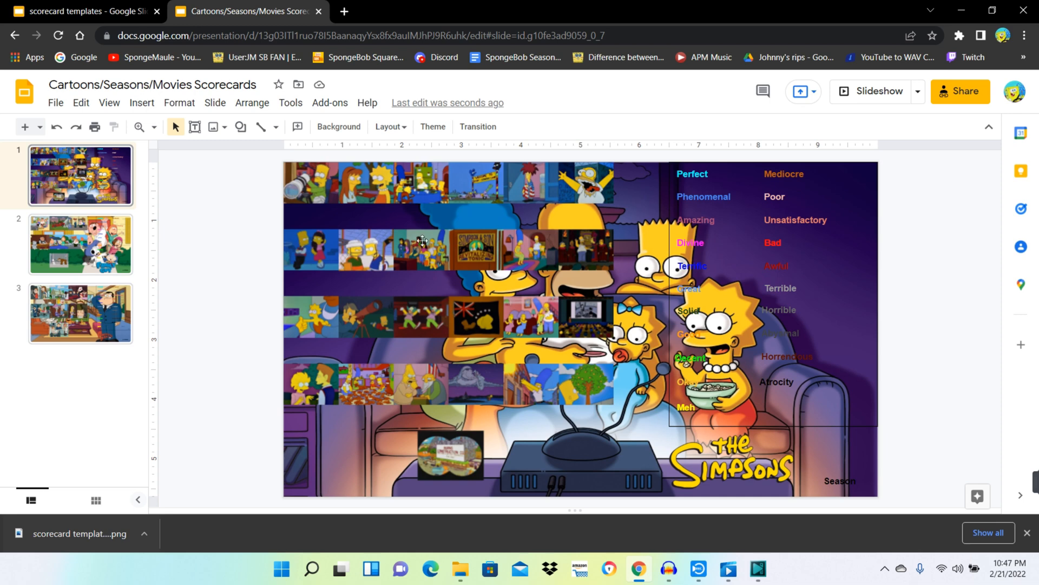
{"action": "mouse_move", "coordinate": [568, 283]}
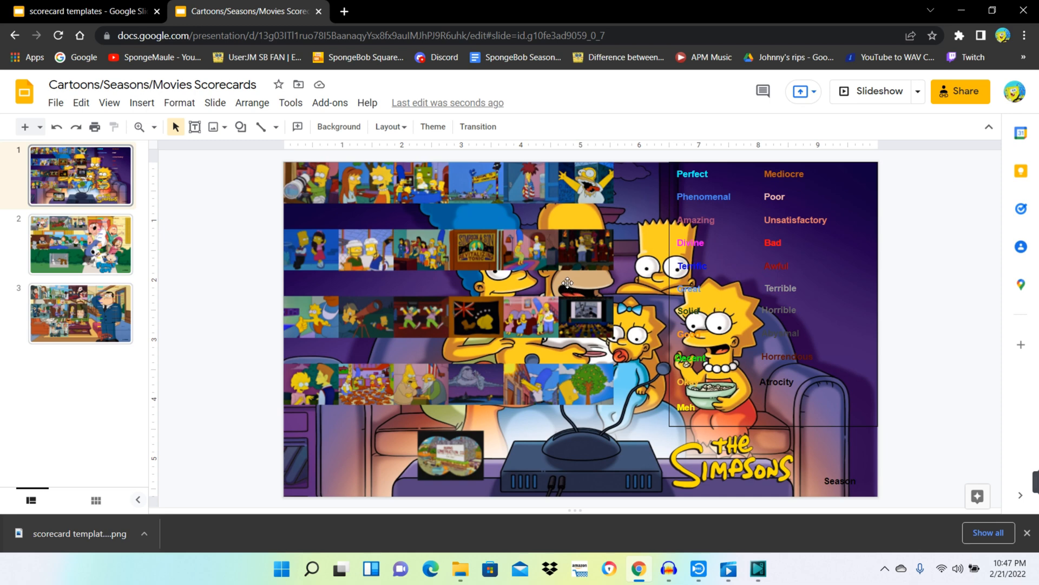
{"action": "mouse_move", "coordinate": [403, 231]}
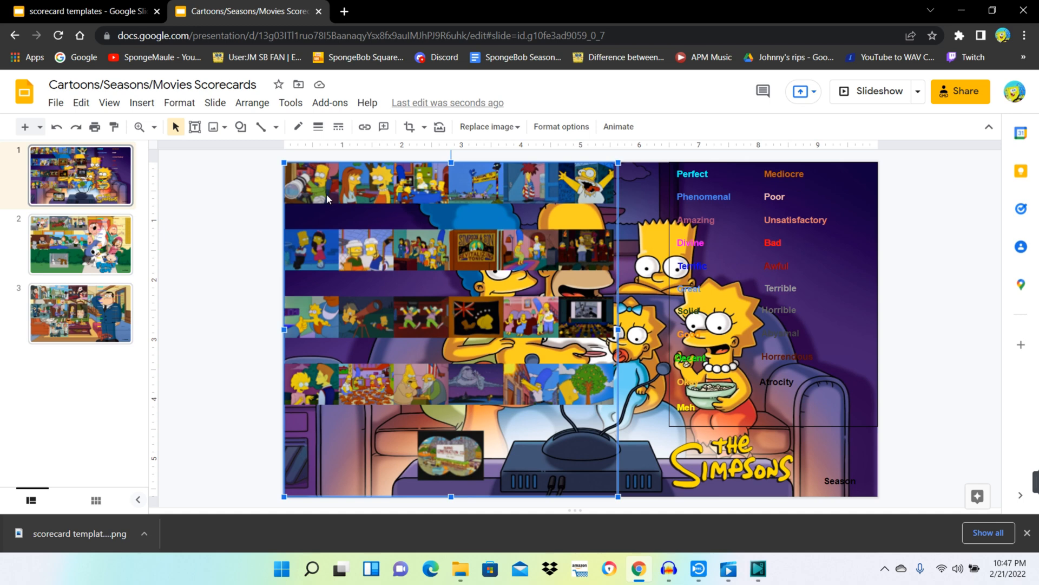
{"action": "mouse_move", "coordinate": [401, 203]}
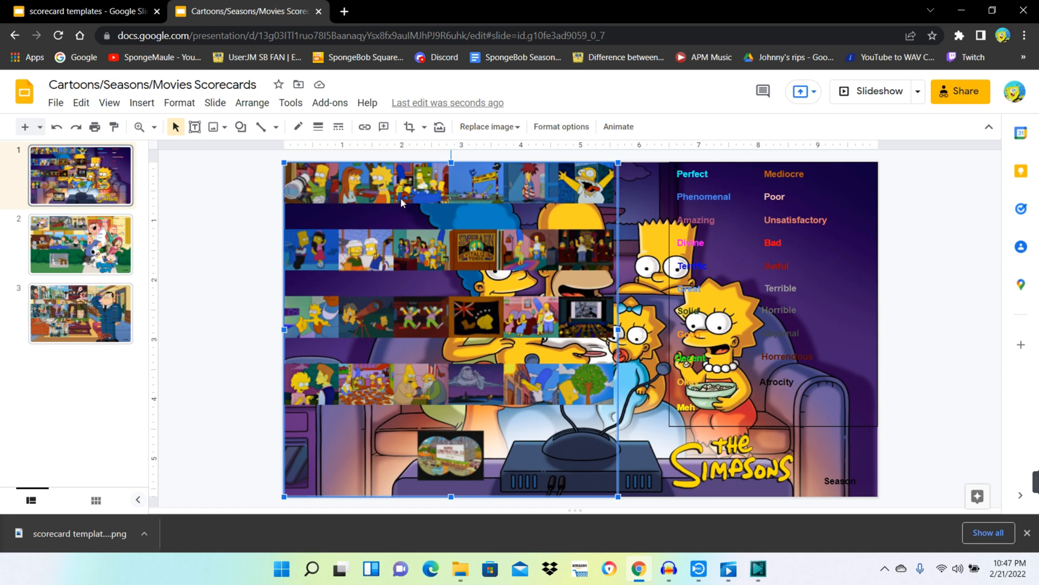
{"action": "mouse_move", "coordinate": [608, 230]}
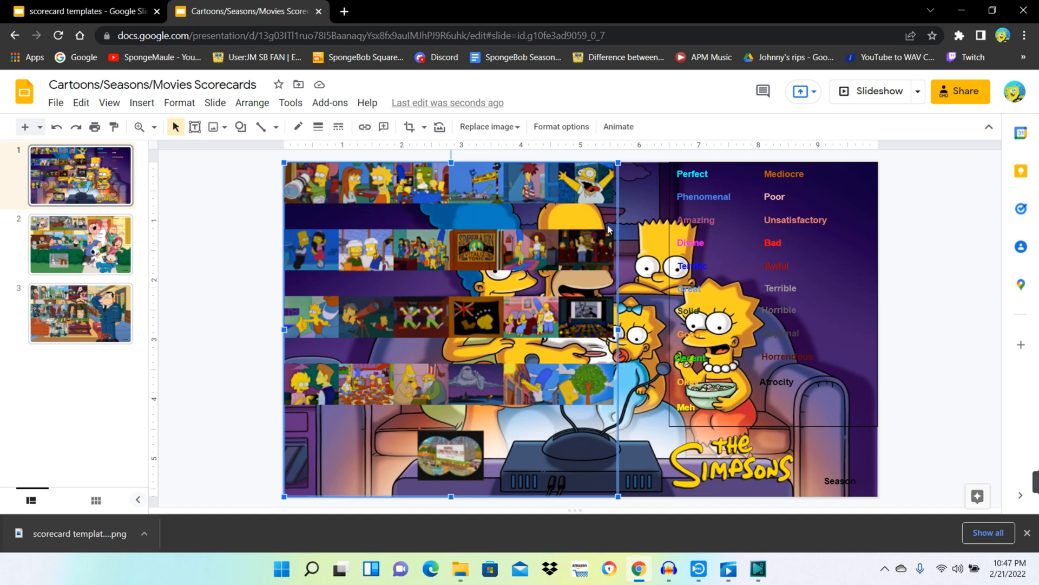
{"action": "left_click", "coordinate": [633, 192]}
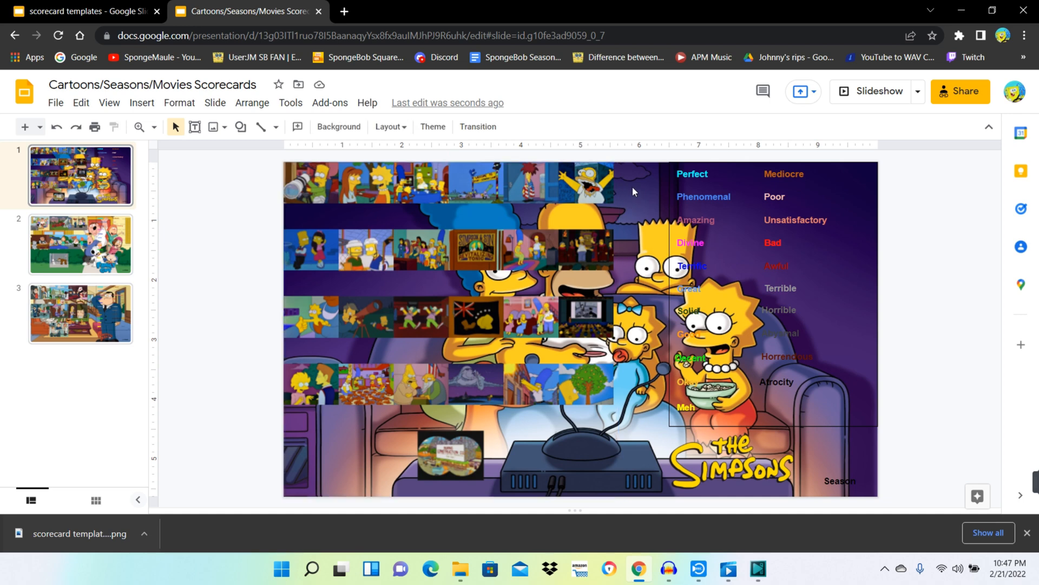
{"action": "mouse_move", "coordinate": [632, 252]}
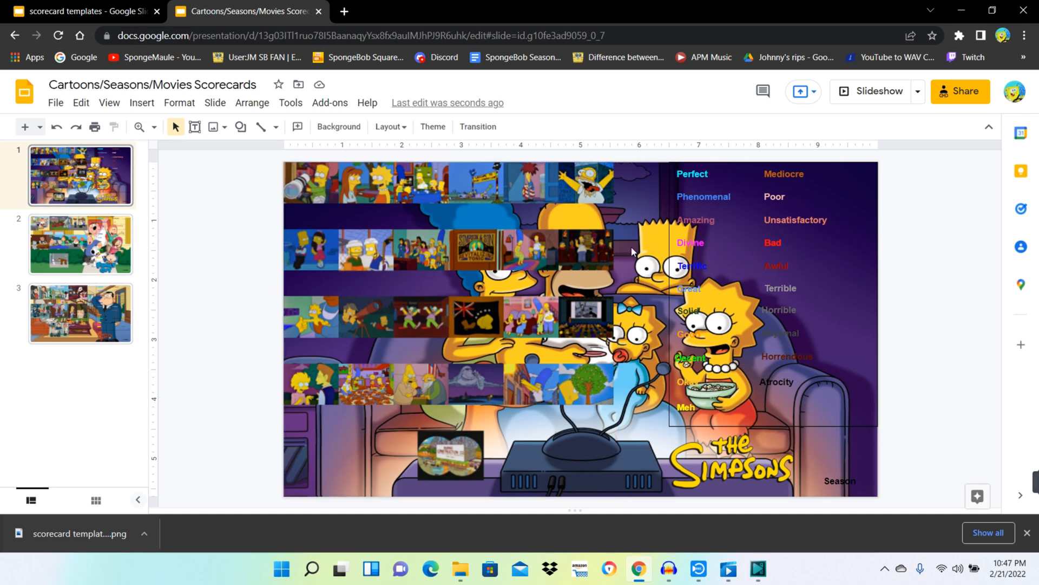
{"action": "mouse_move", "coordinate": [743, 274]}
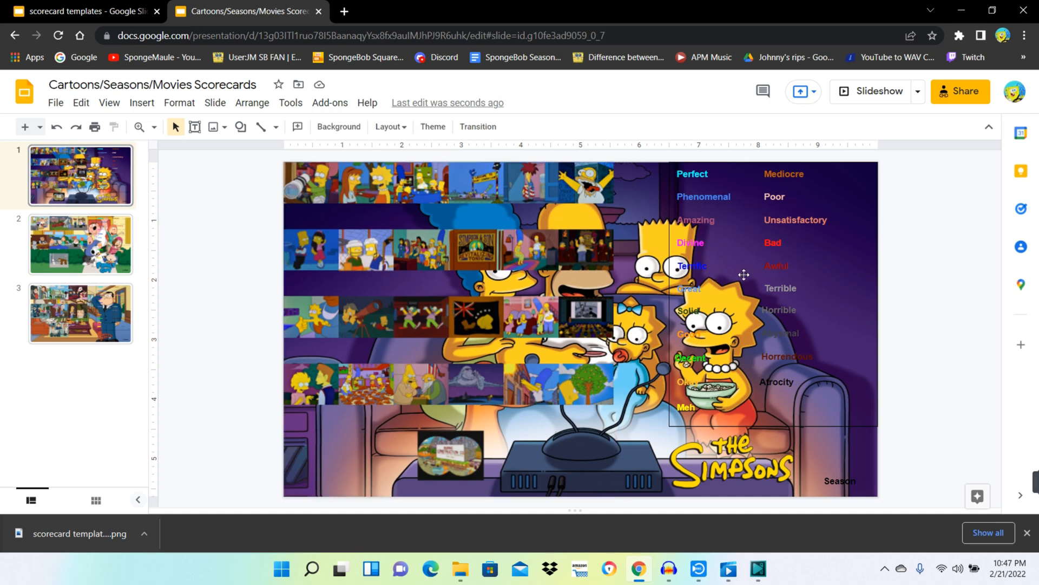